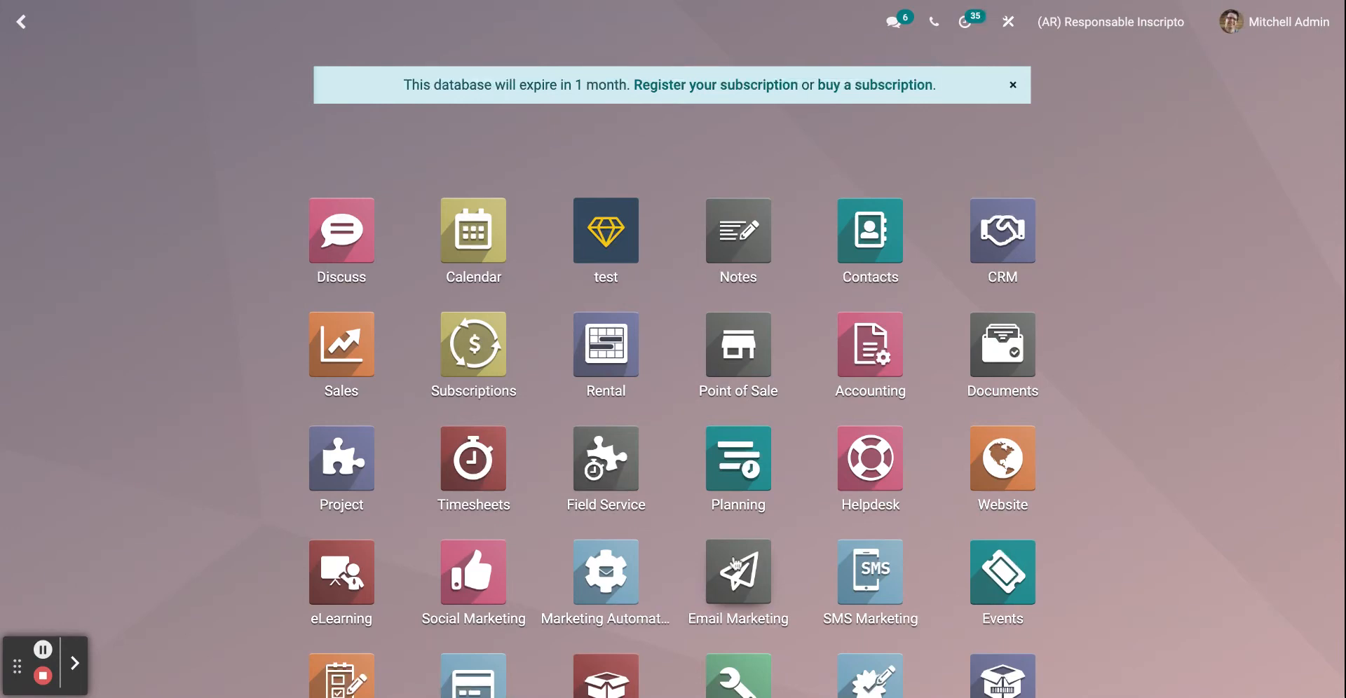
Step: Launch the Email Marketing app from the Odoo home app grid
scroll("down", 3)
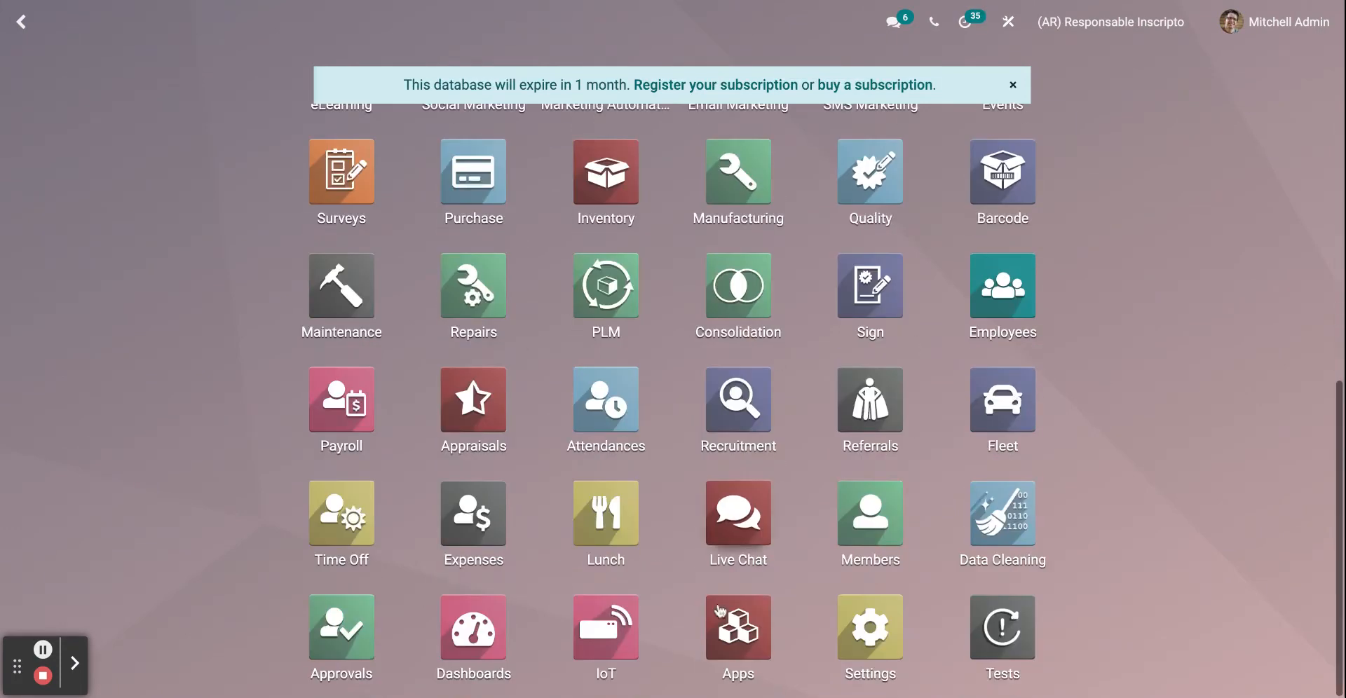
scroll("up", 3)
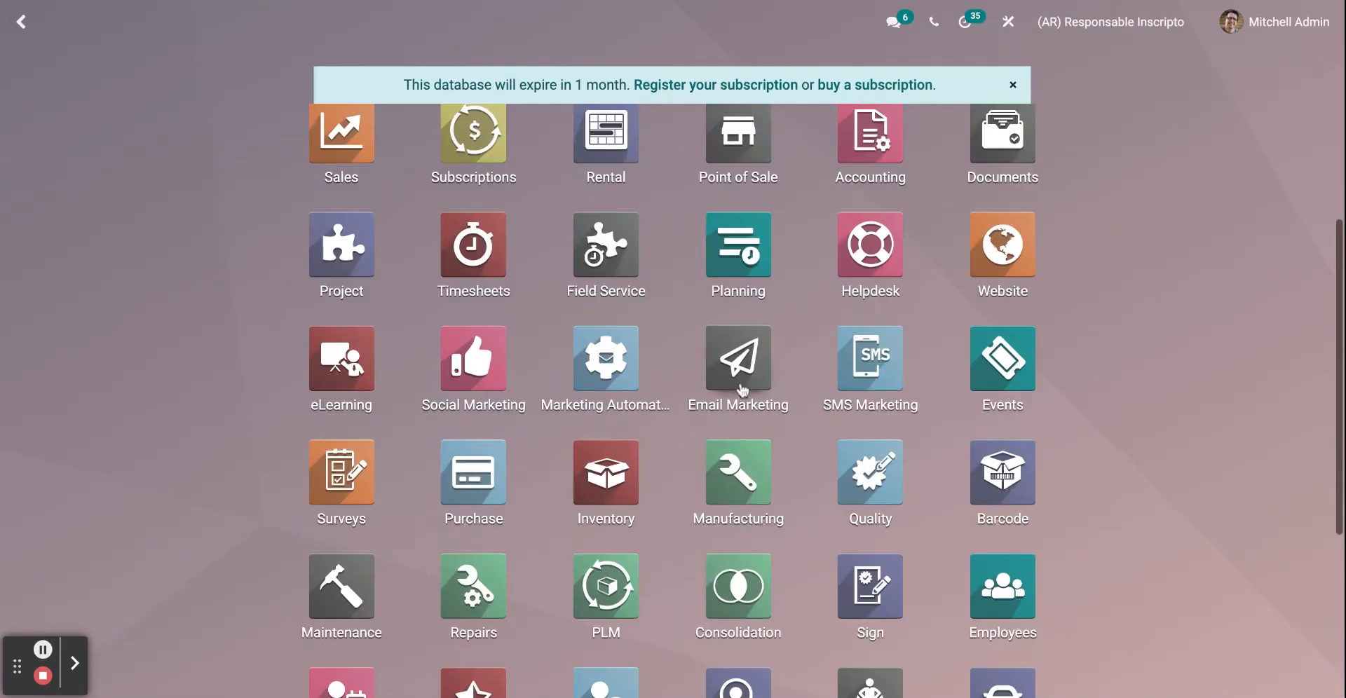
left_click(736, 356)
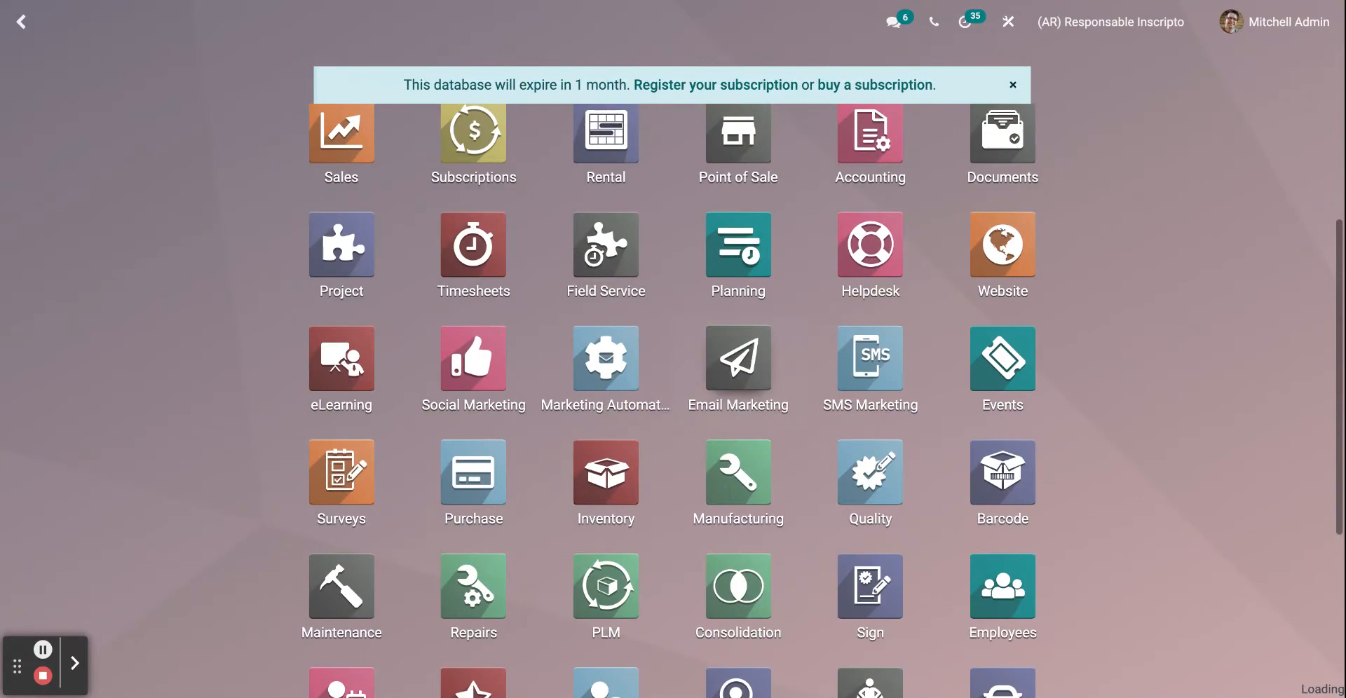
Step: Save Email Marketing settings with Mailing Campaigns, Dedicated Server and Blacklist enabled
left_click(736, 357)
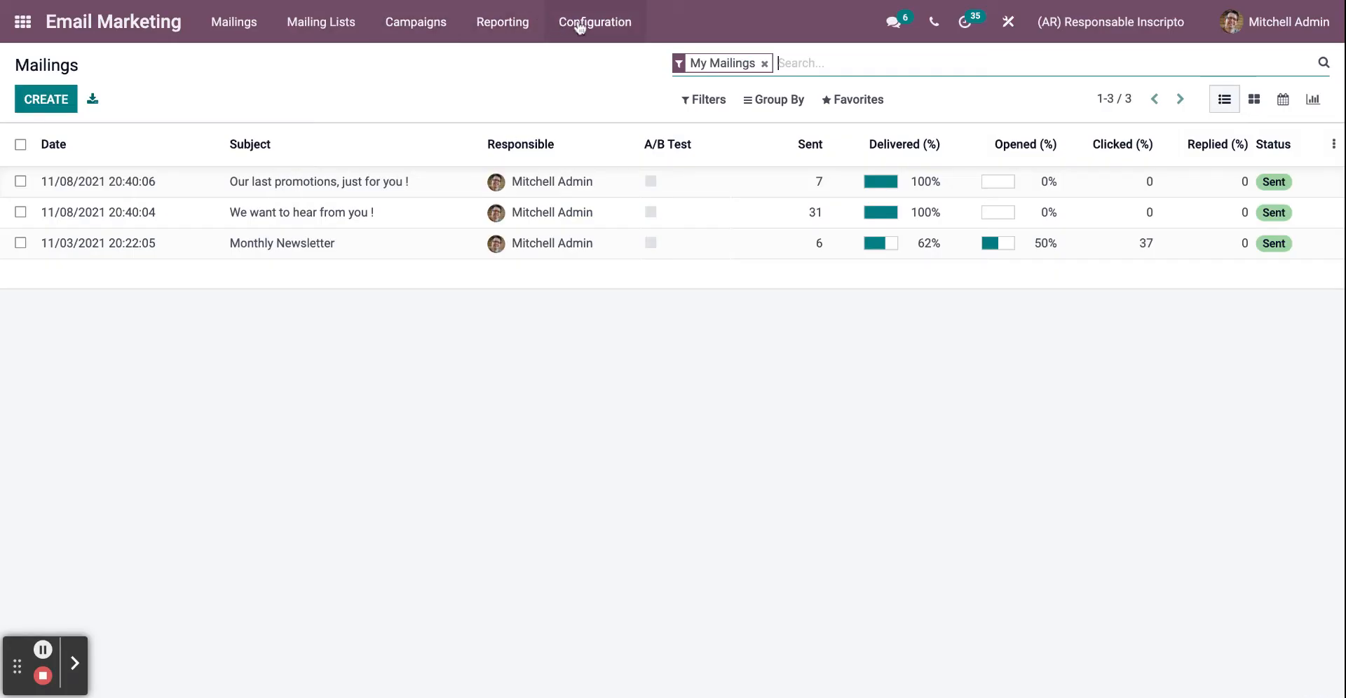
left_click(595, 21)
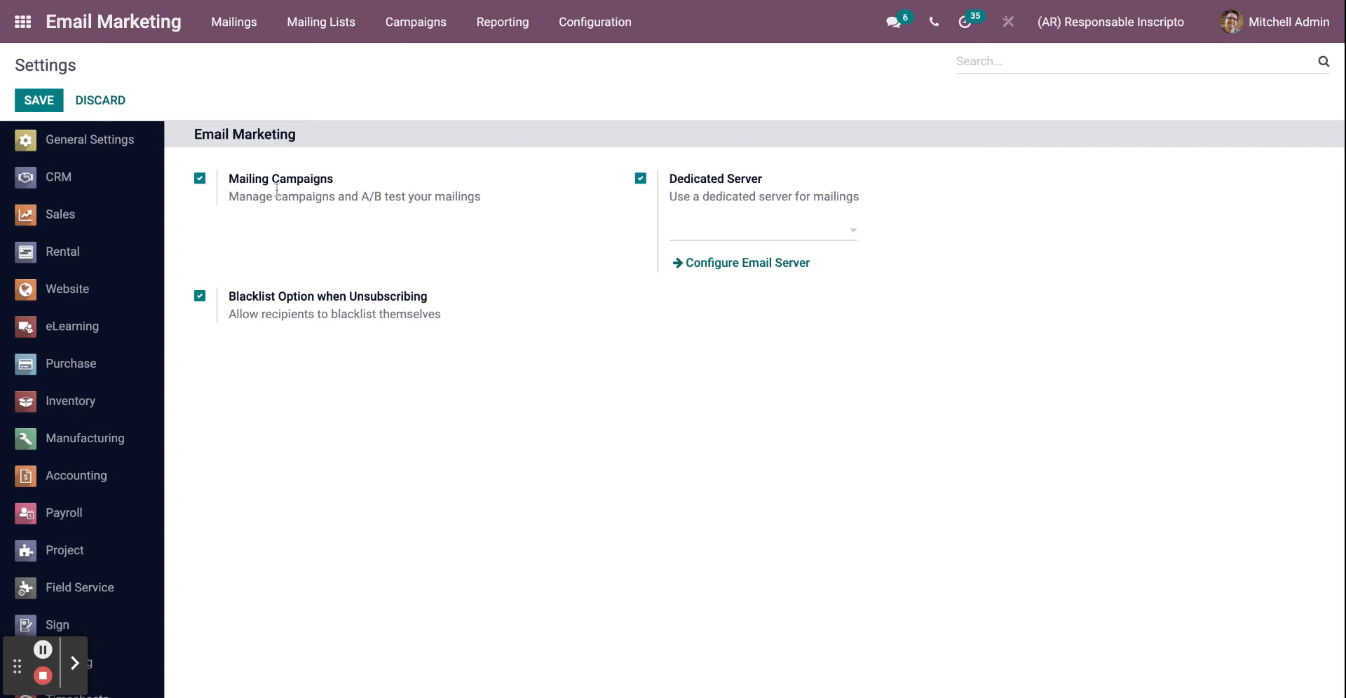
mouse_move(324, 254)
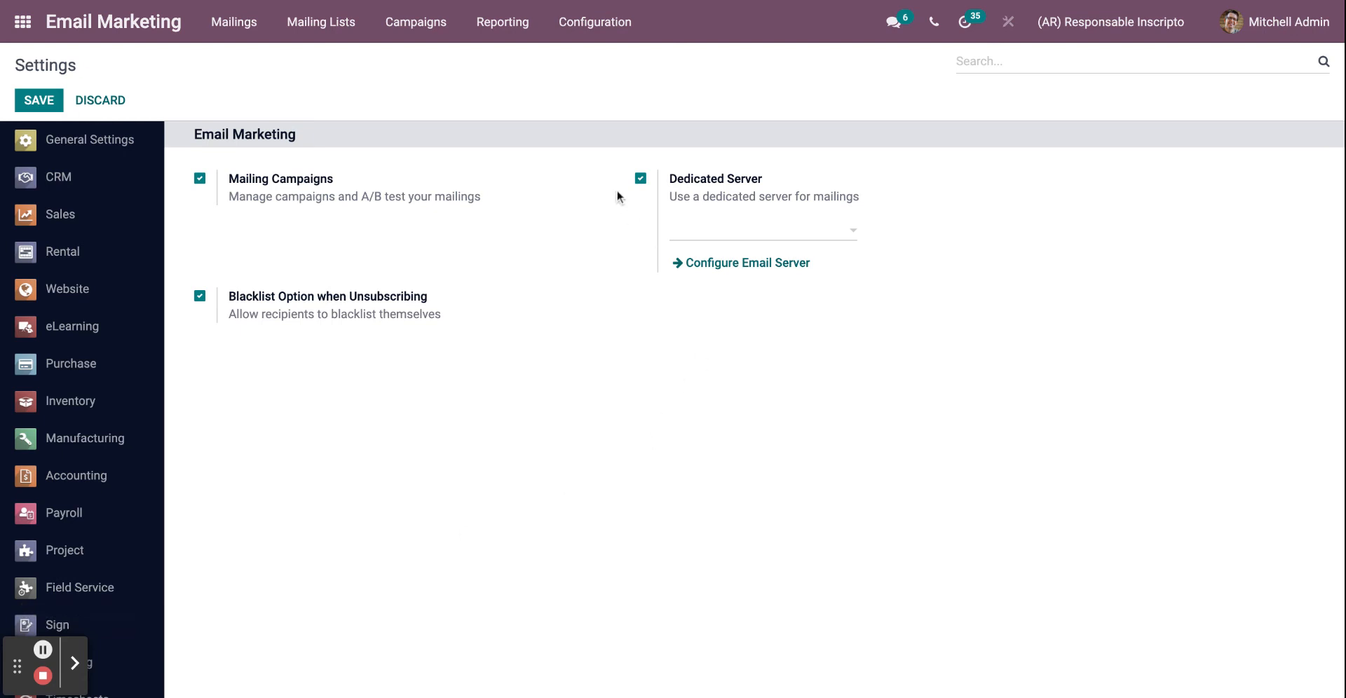
mouse_move(678, 185)
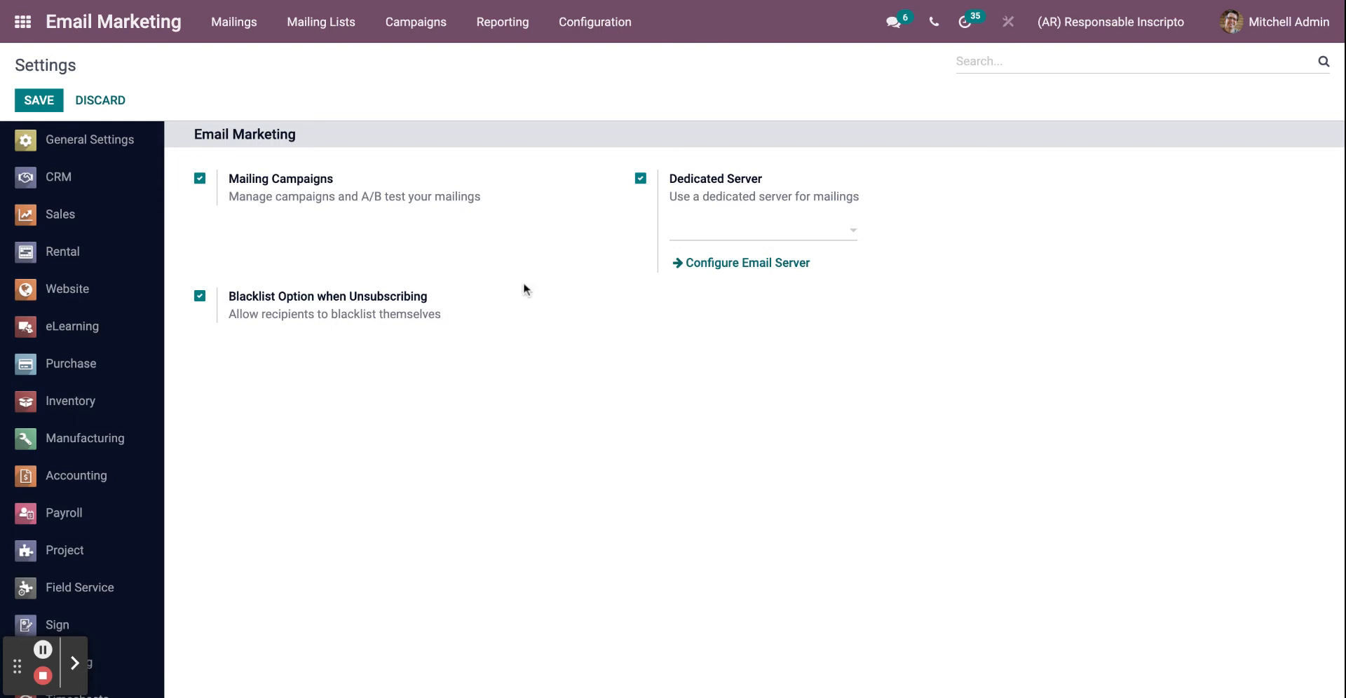
mouse_move(553, 468)
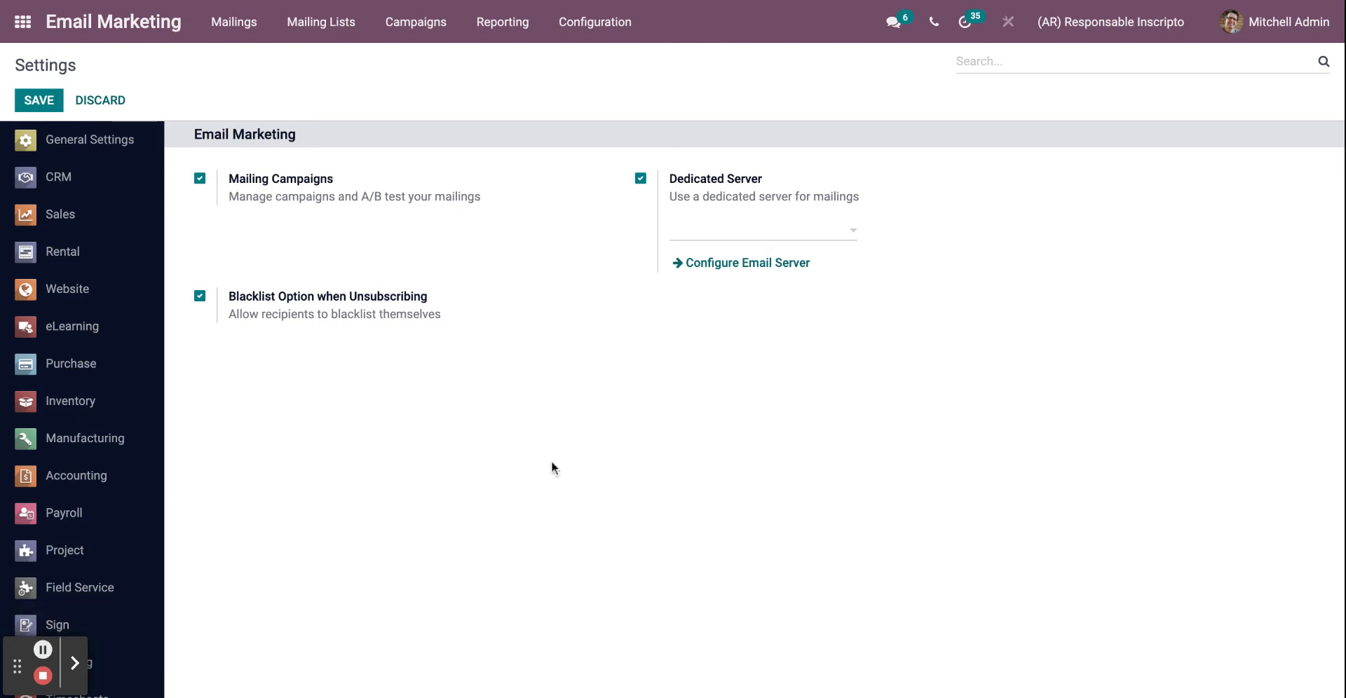
left_click(746, 262)
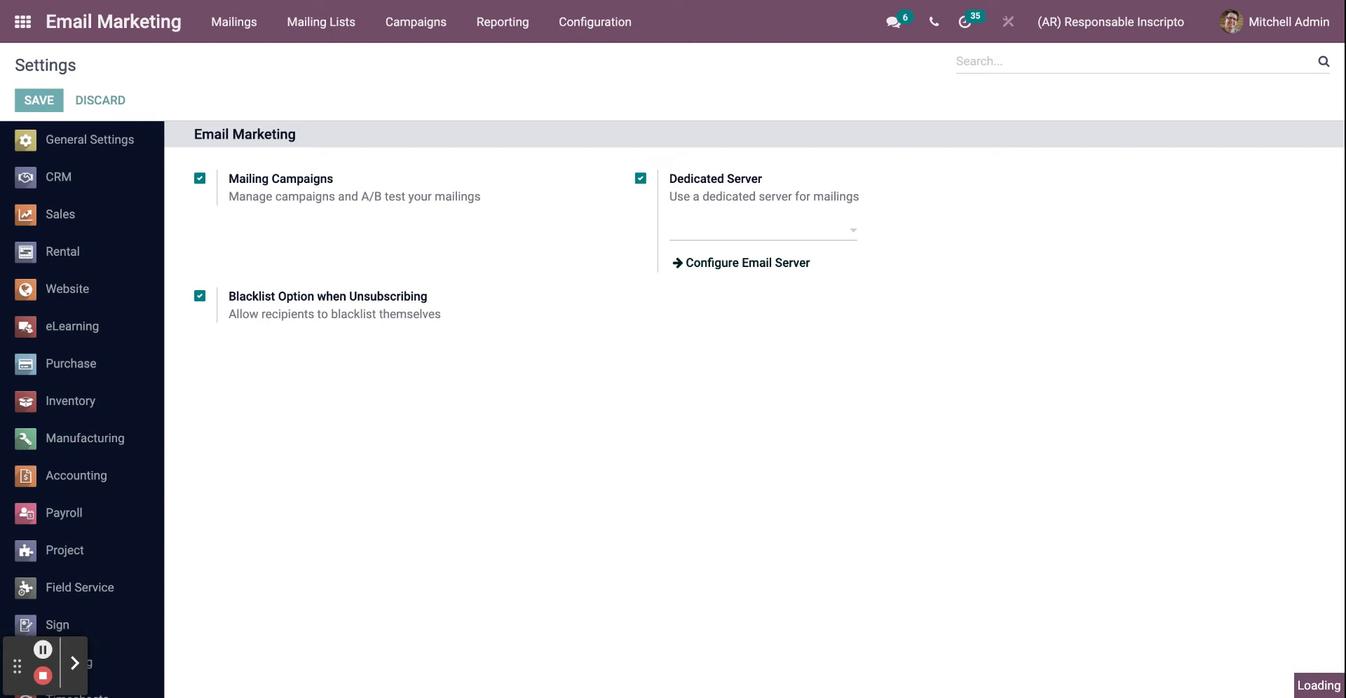
Step: Create a new outgoing mail server with description 'test'
left_click(743, 262)
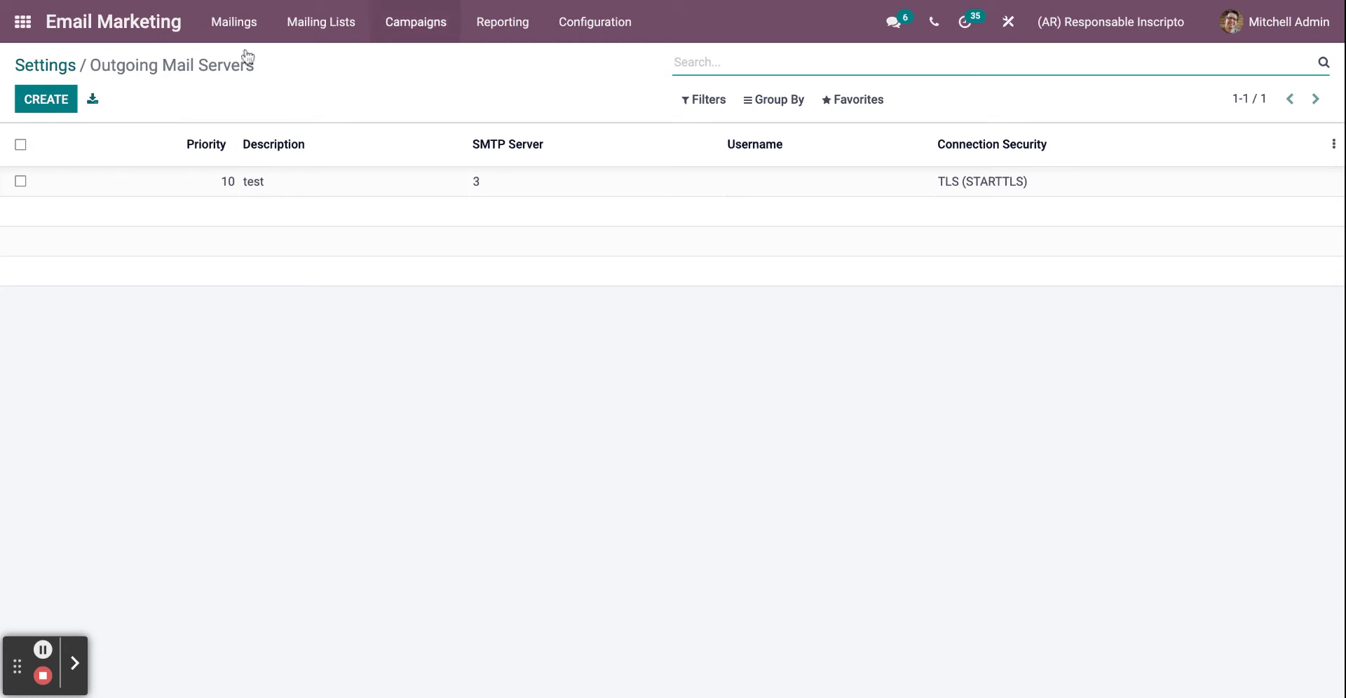
left_click(45, 99)
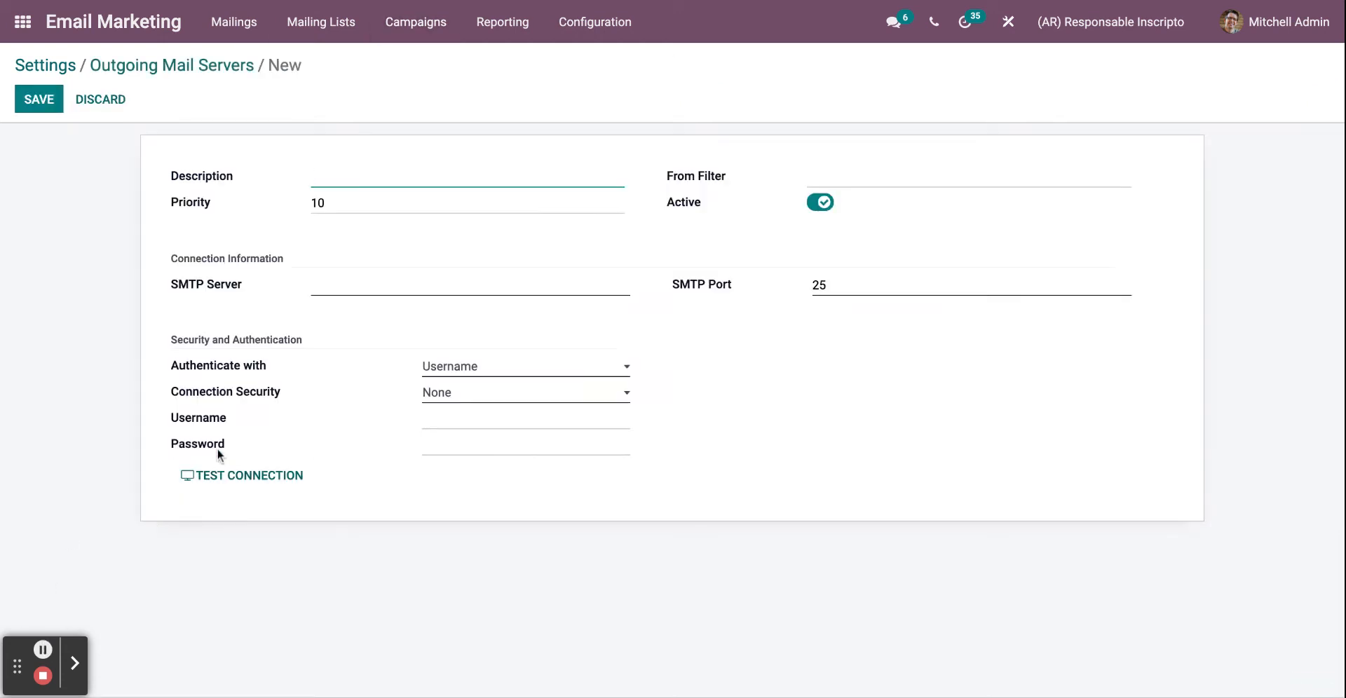
type("t")
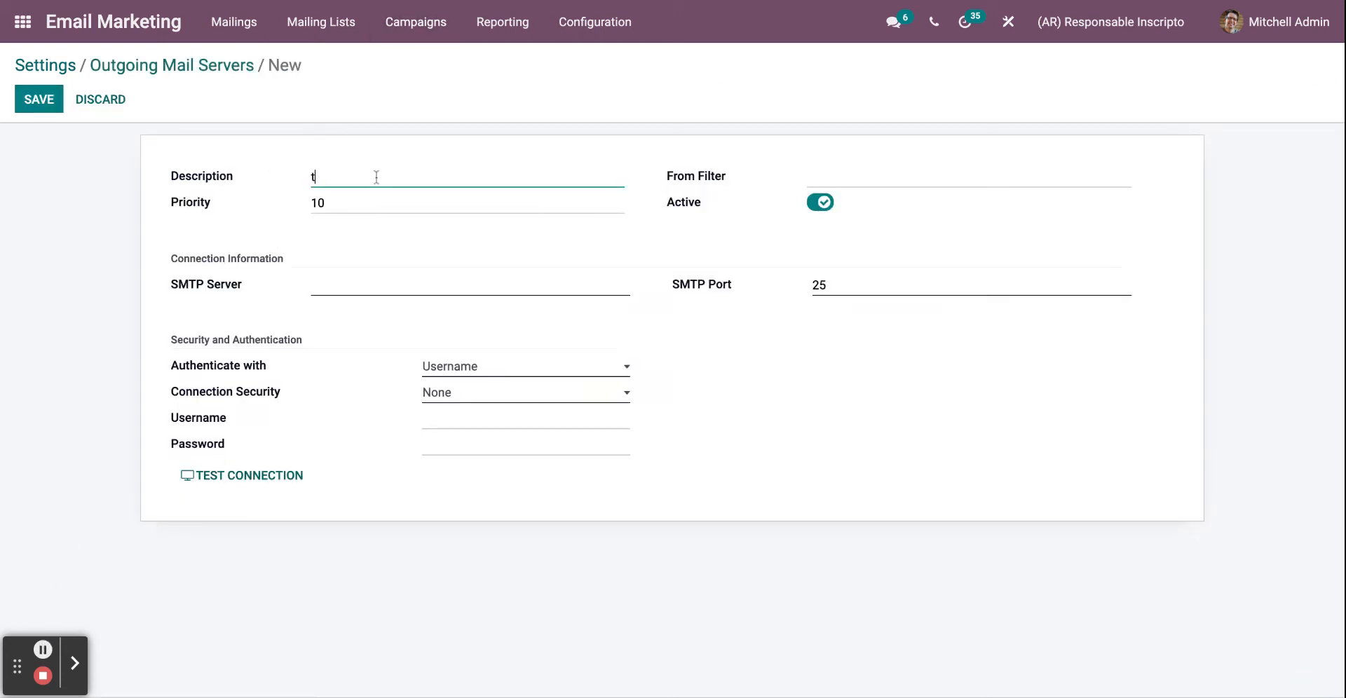
type("est")
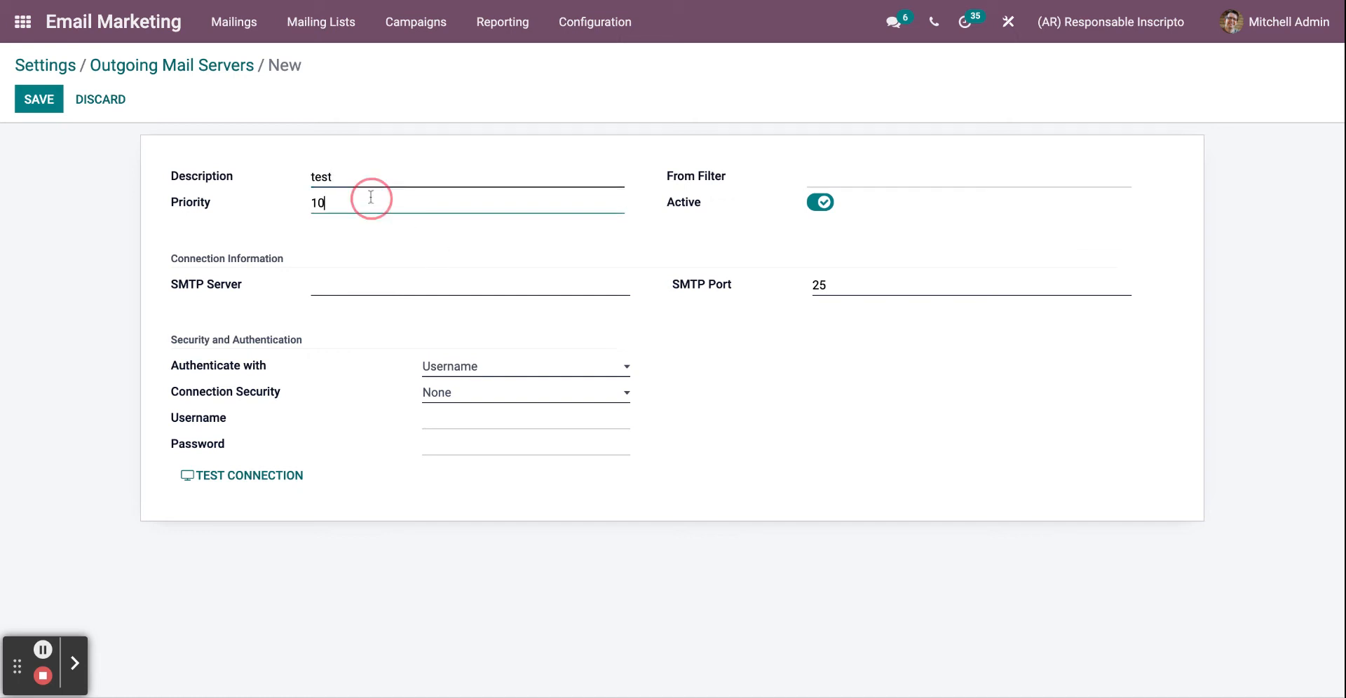
Step: Set priority 1 and SMTP server 567, then save the mail server
key("BackSpace")
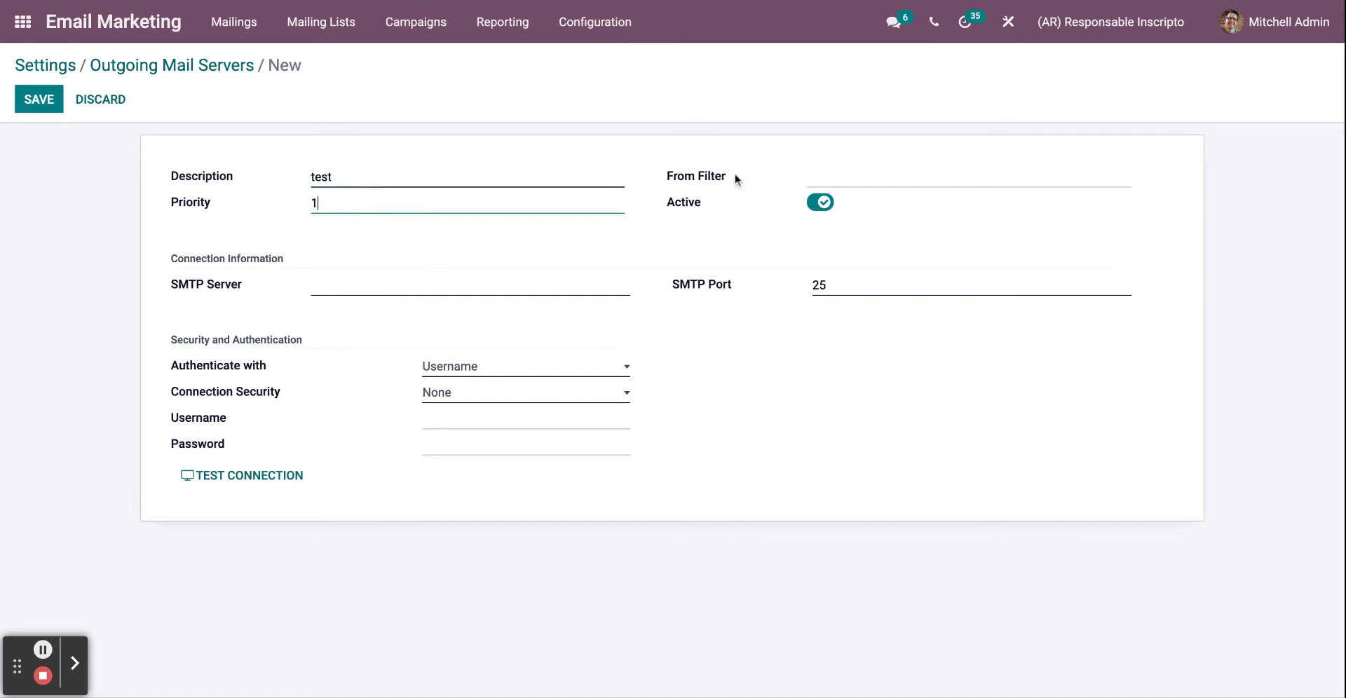
left_click(469, 284)
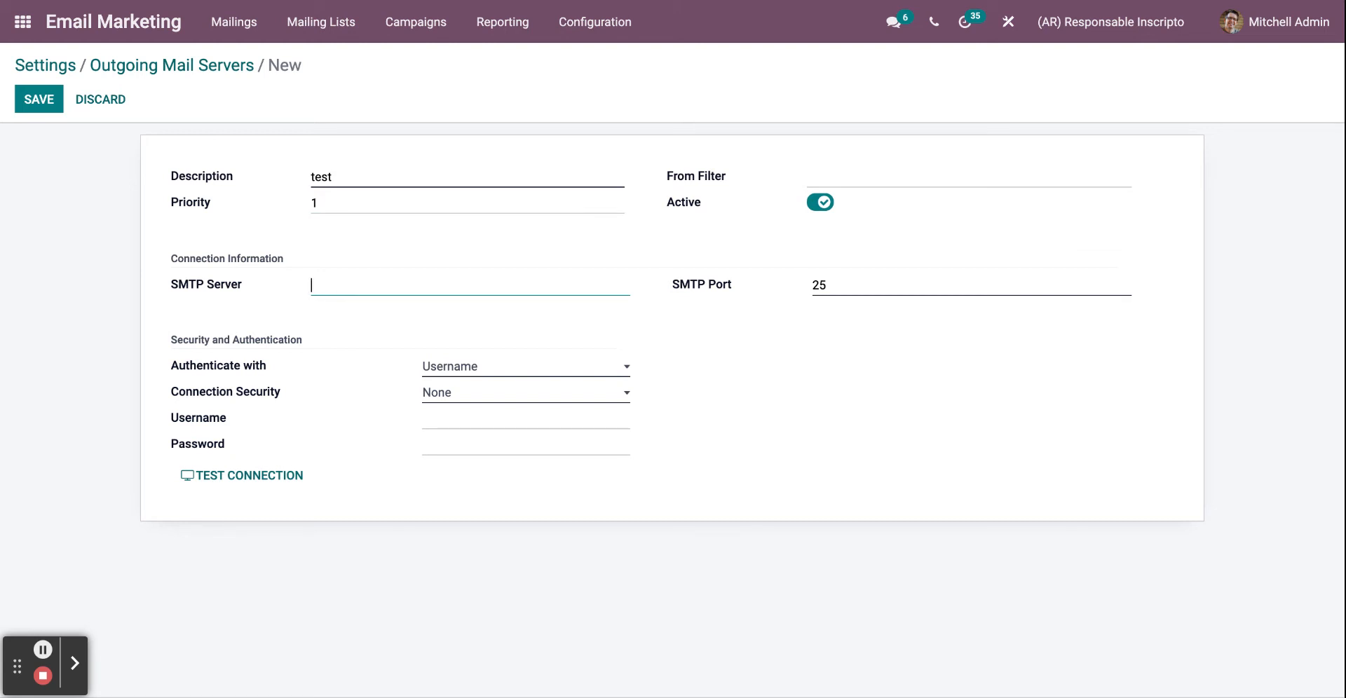
type("567")
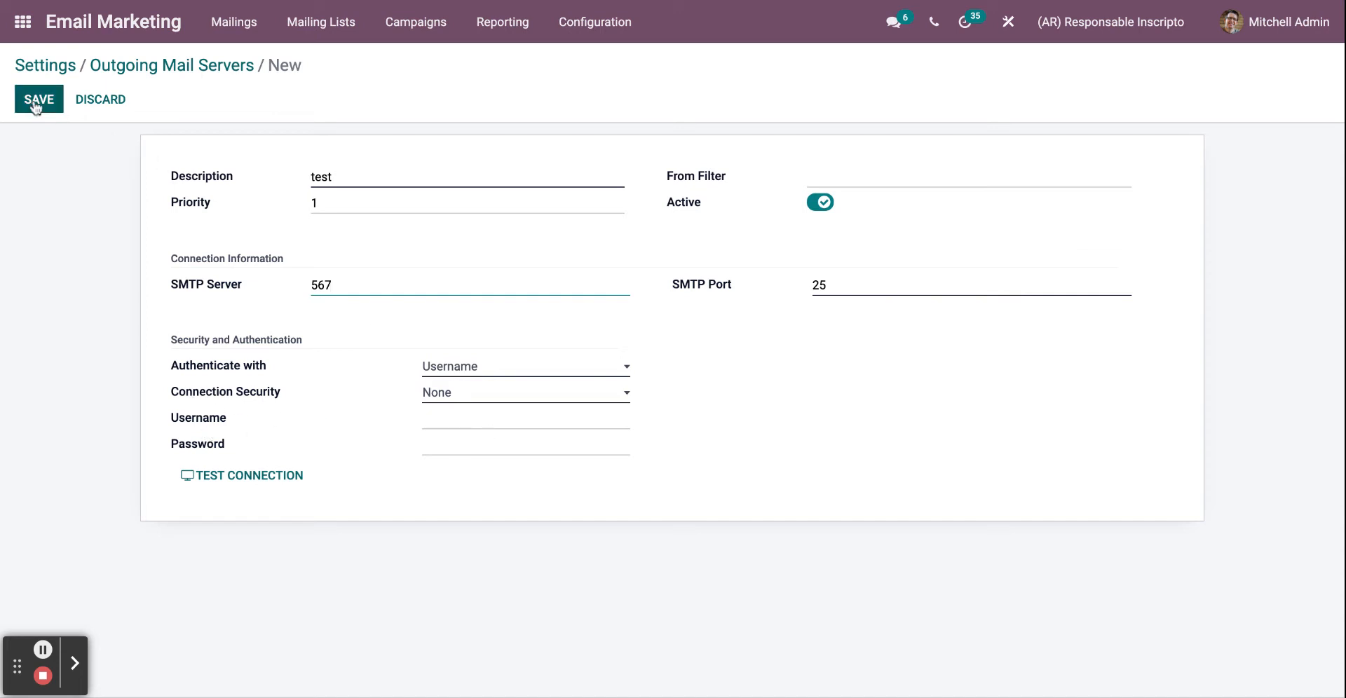
left_click(38, 98)
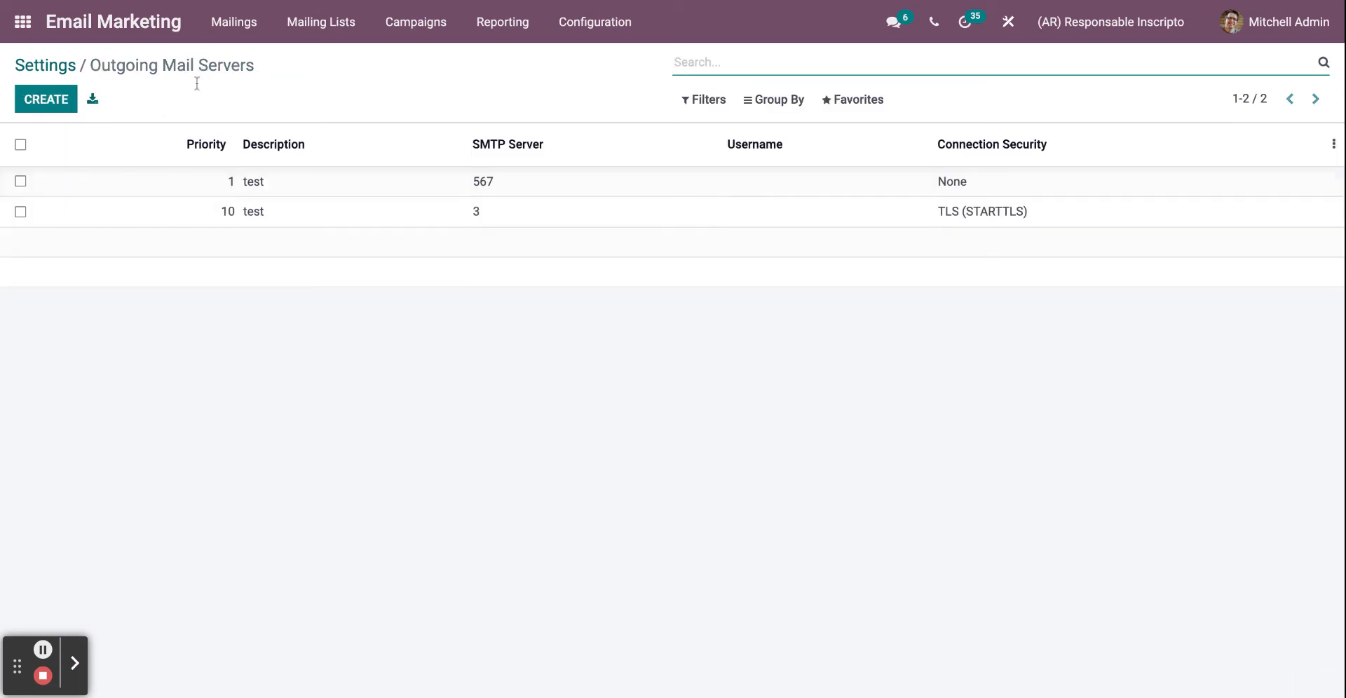
mouse_move(296, 190)
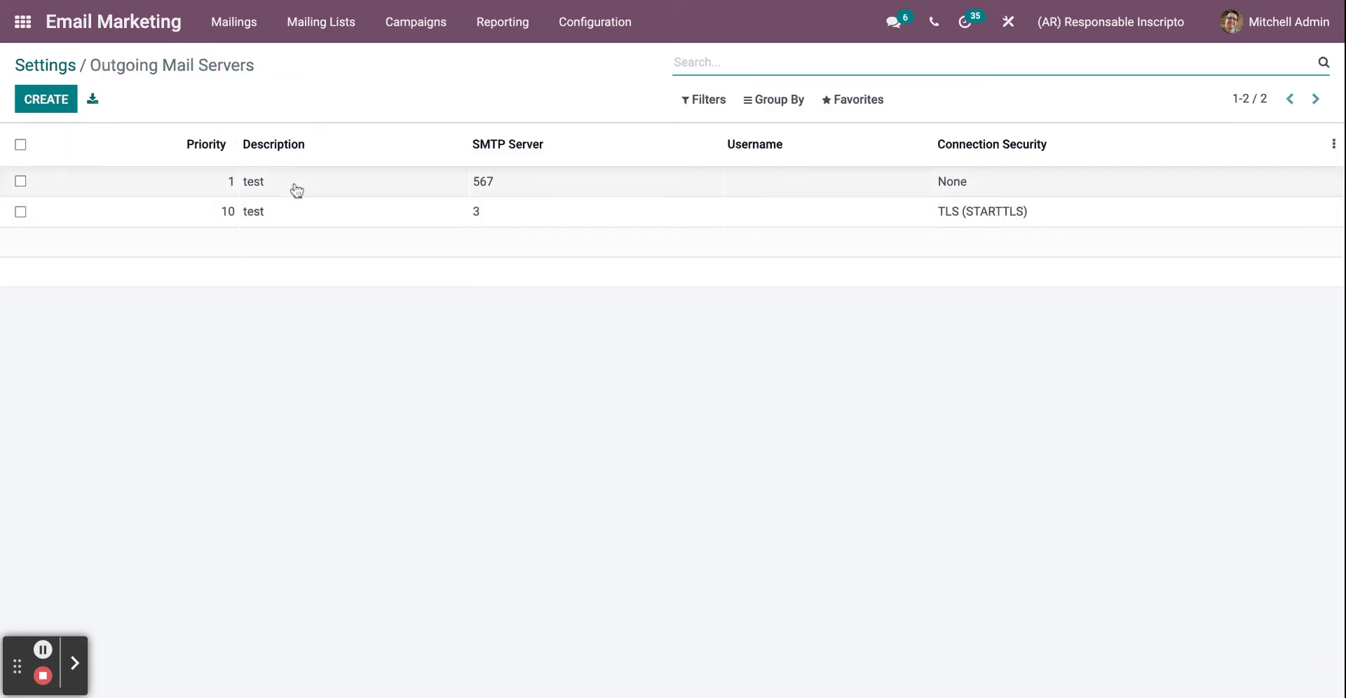
mouse_move(231, 375)
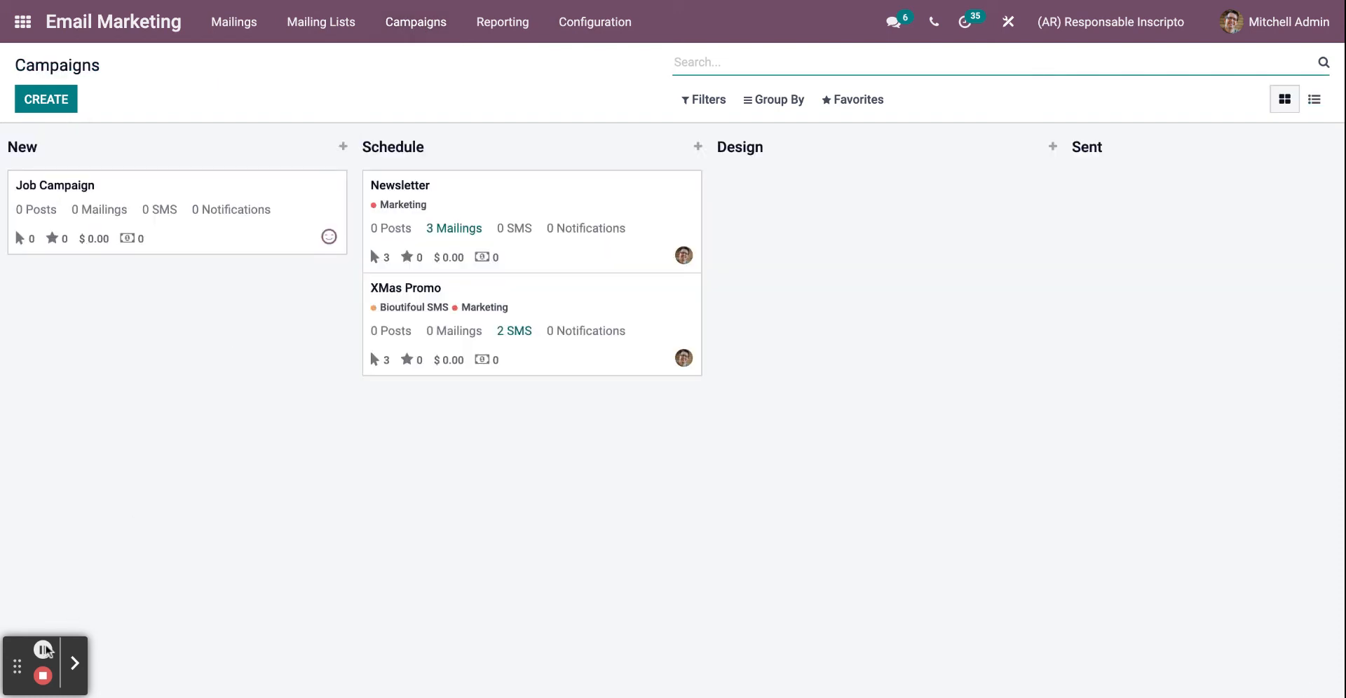
Step: Start a new campaign on the Campaigns board named 'test'
left_click(595, 21)
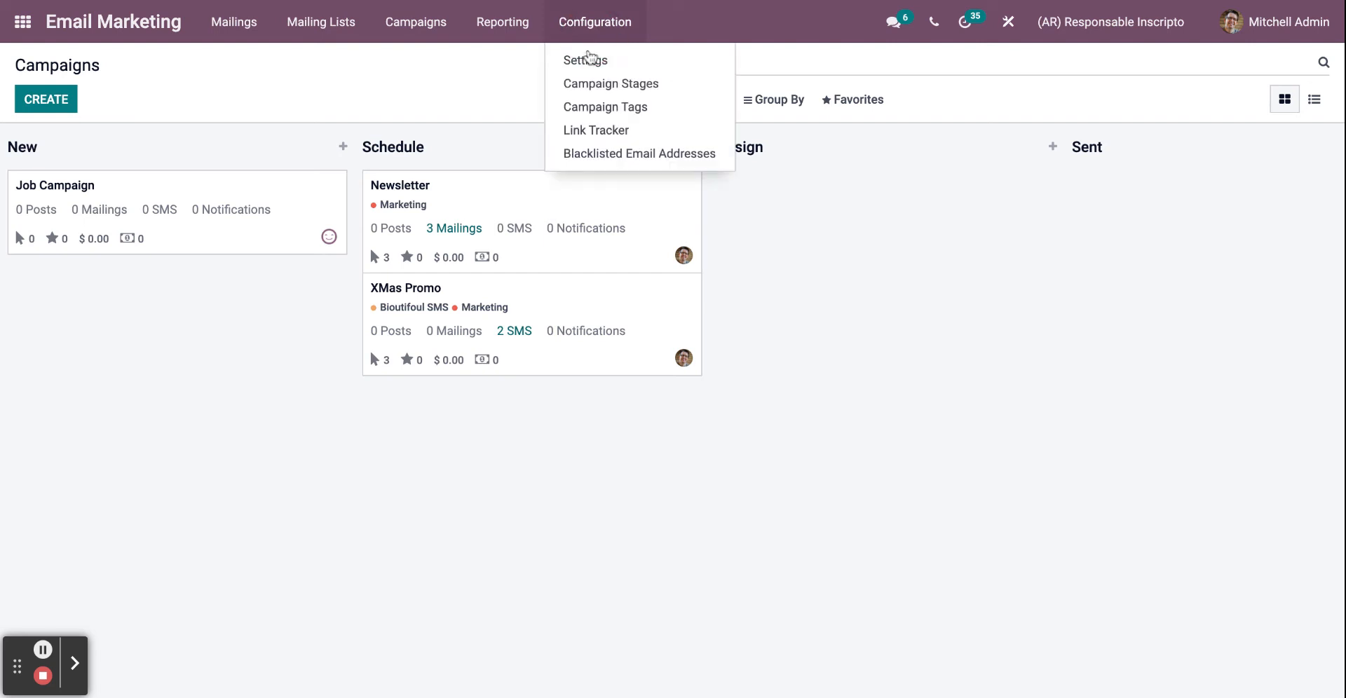
mouse_move(610, 83)
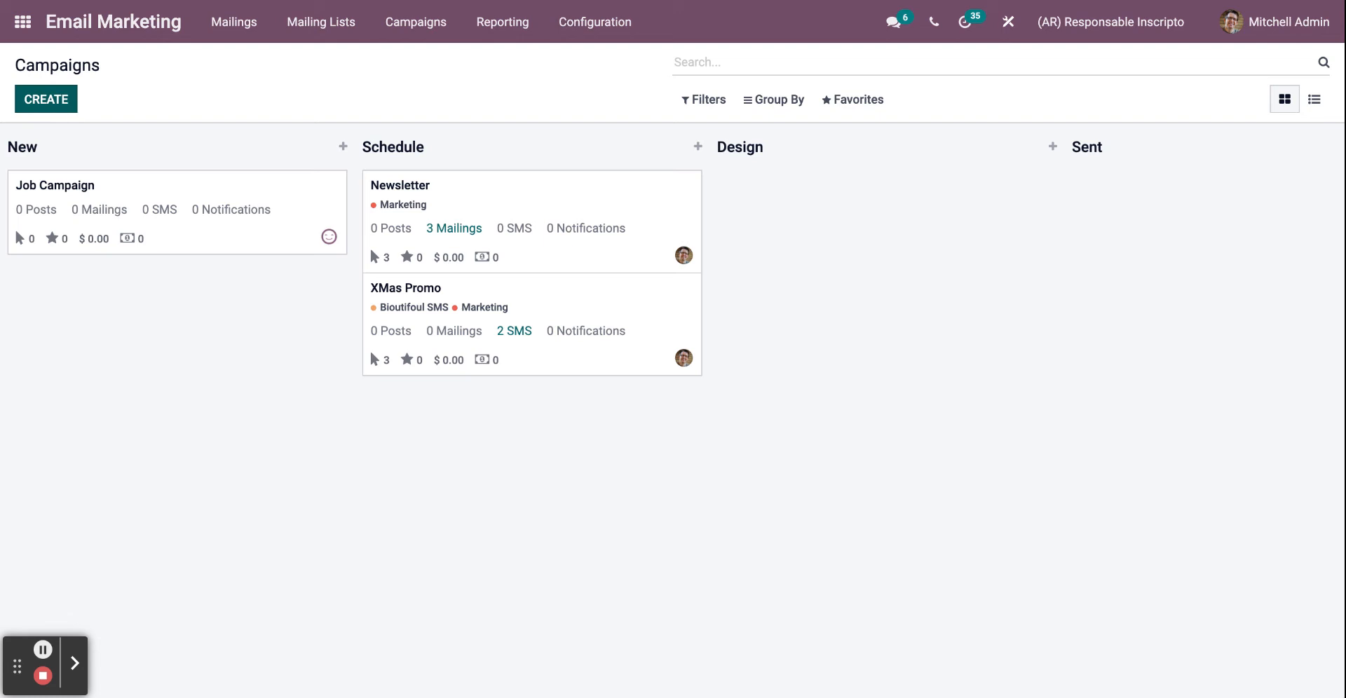
left_click(342, 146)
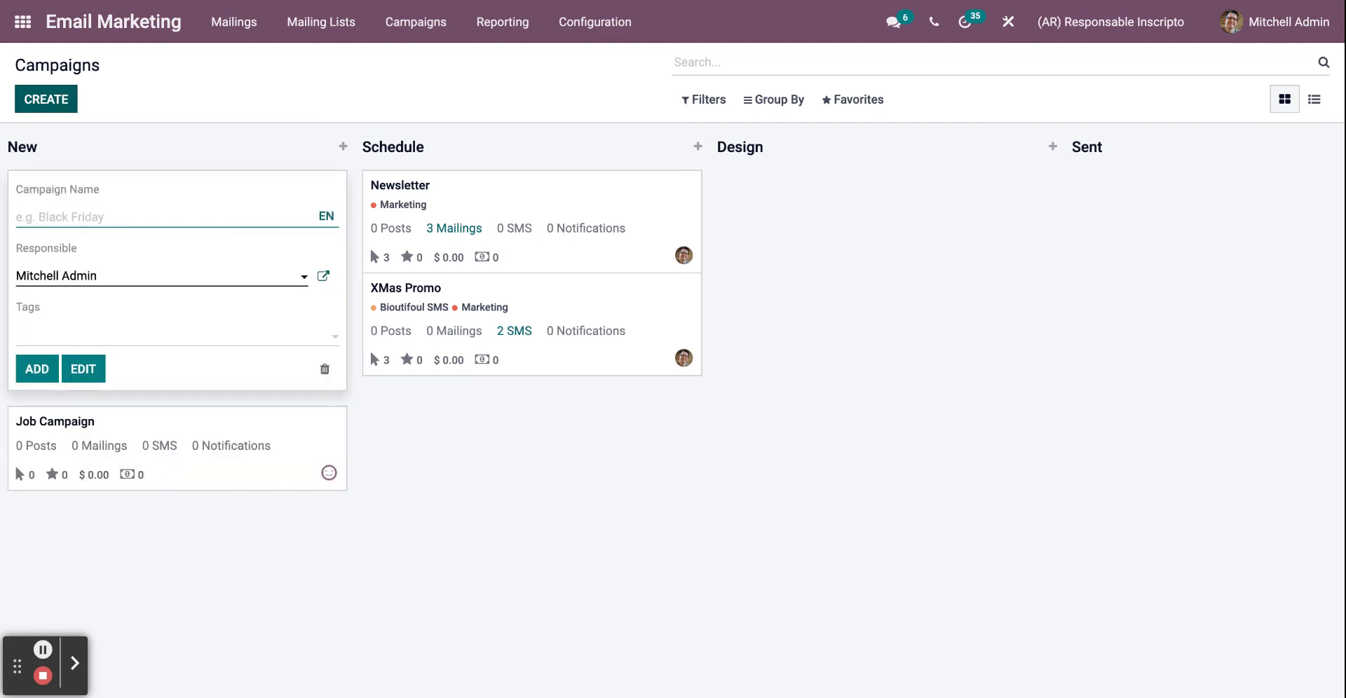
type("test")
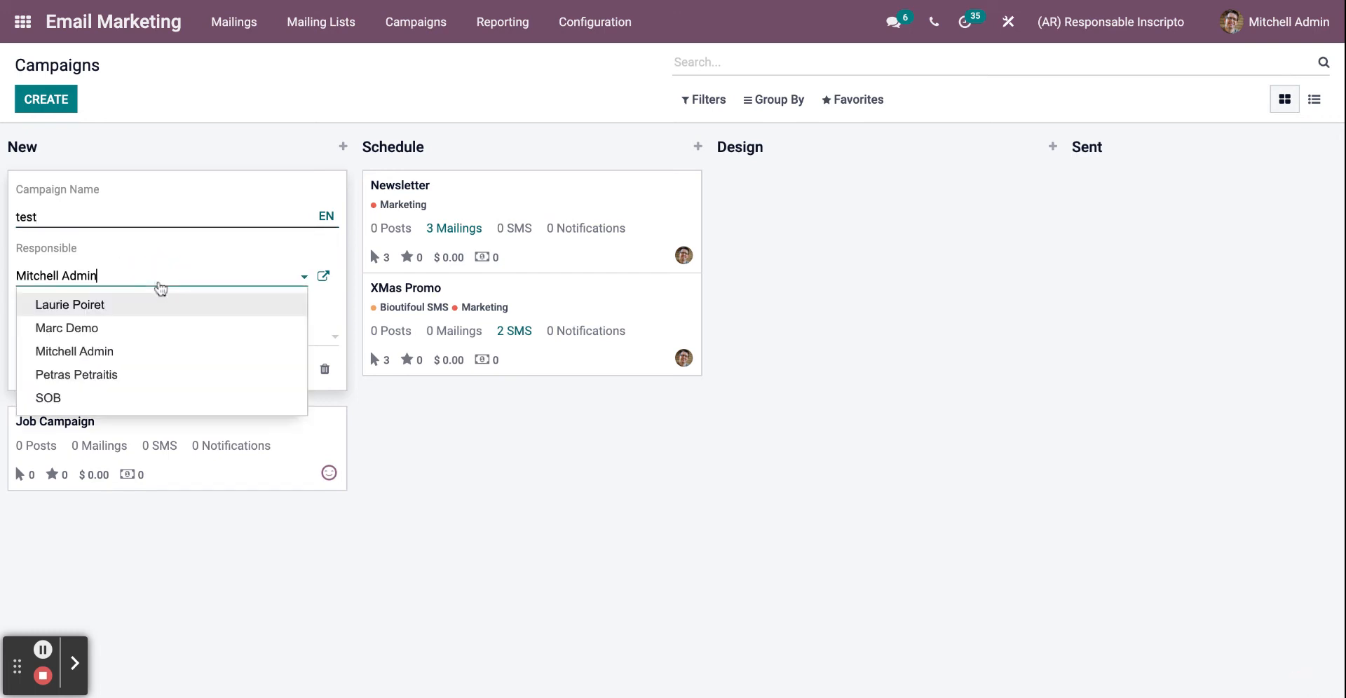
mouse_move(126, 331)
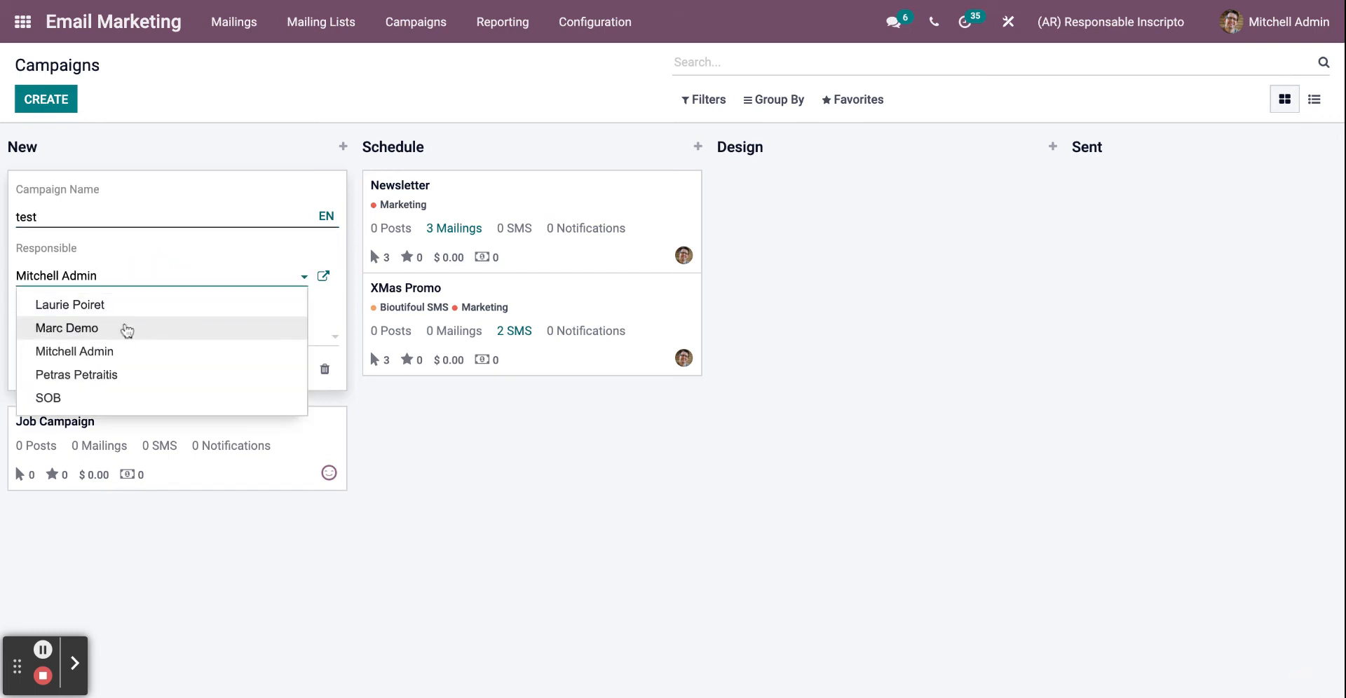
Step: Assign a different responsible, tag it Marketing and add it to the board
left_click(66, 328)
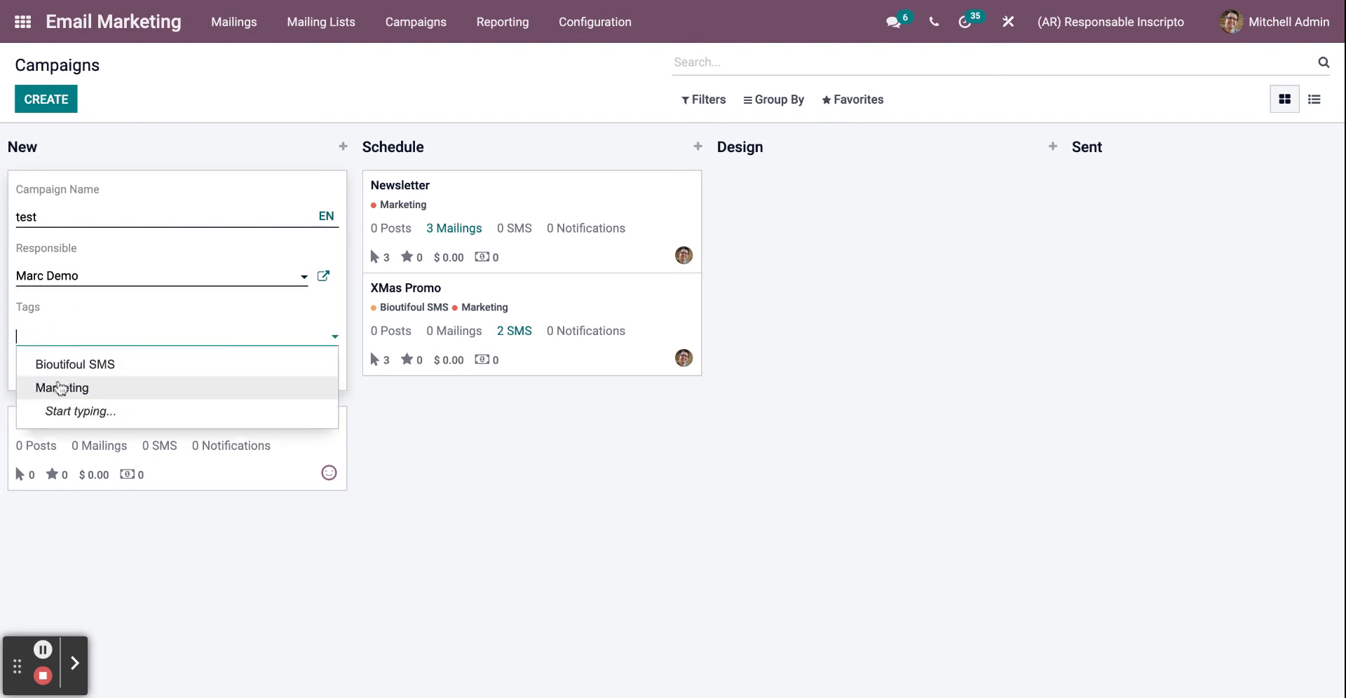
left_click(61, 387)
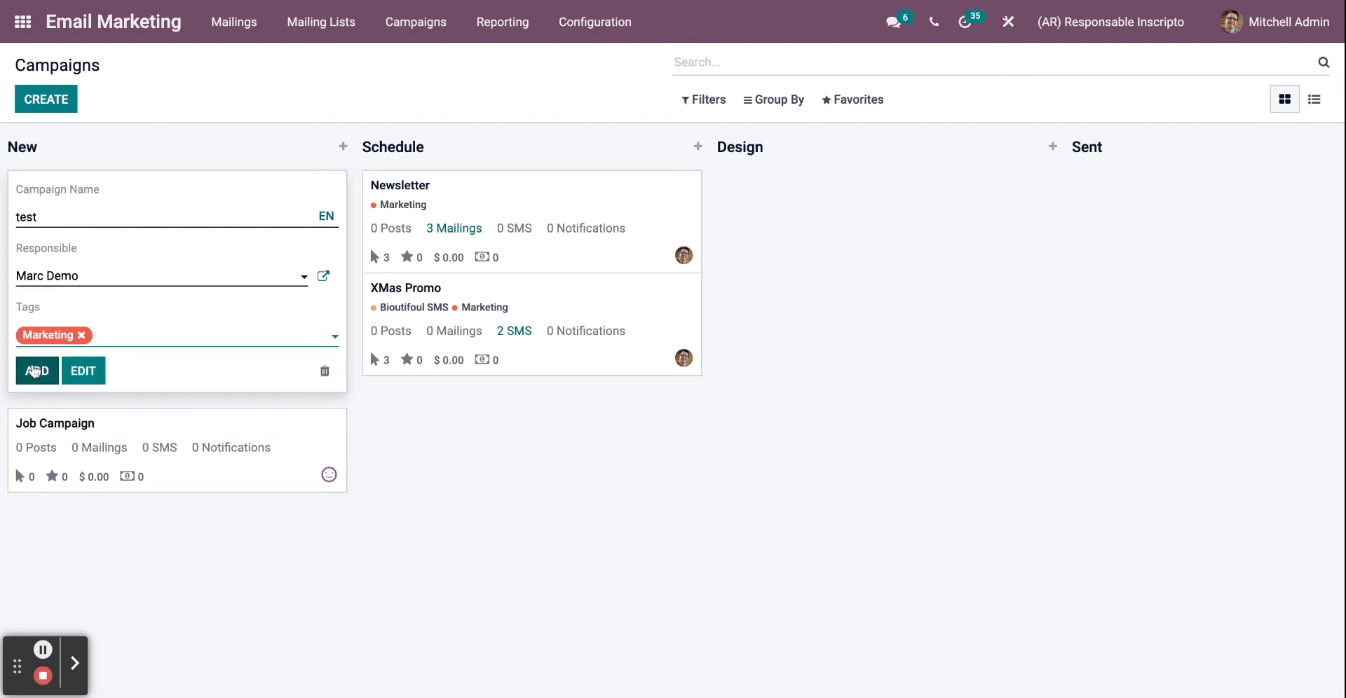
left_click(37, 370)
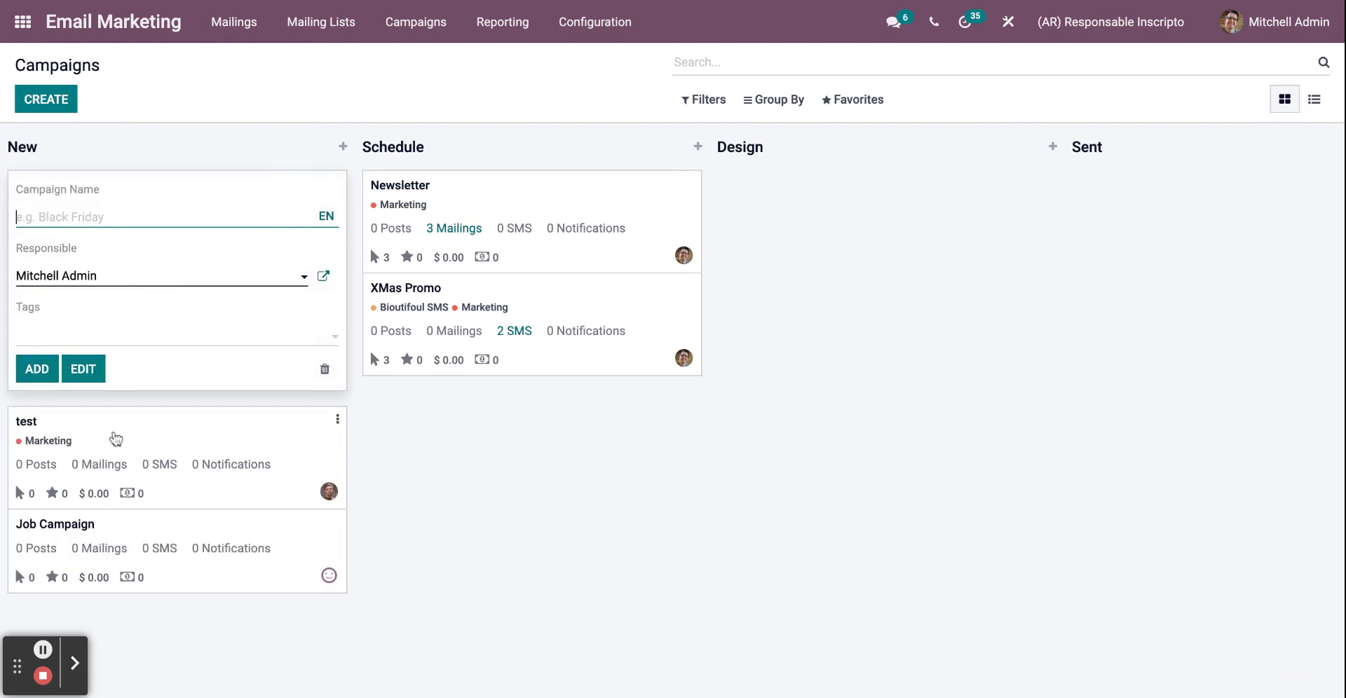
mouse_move(317, 428)
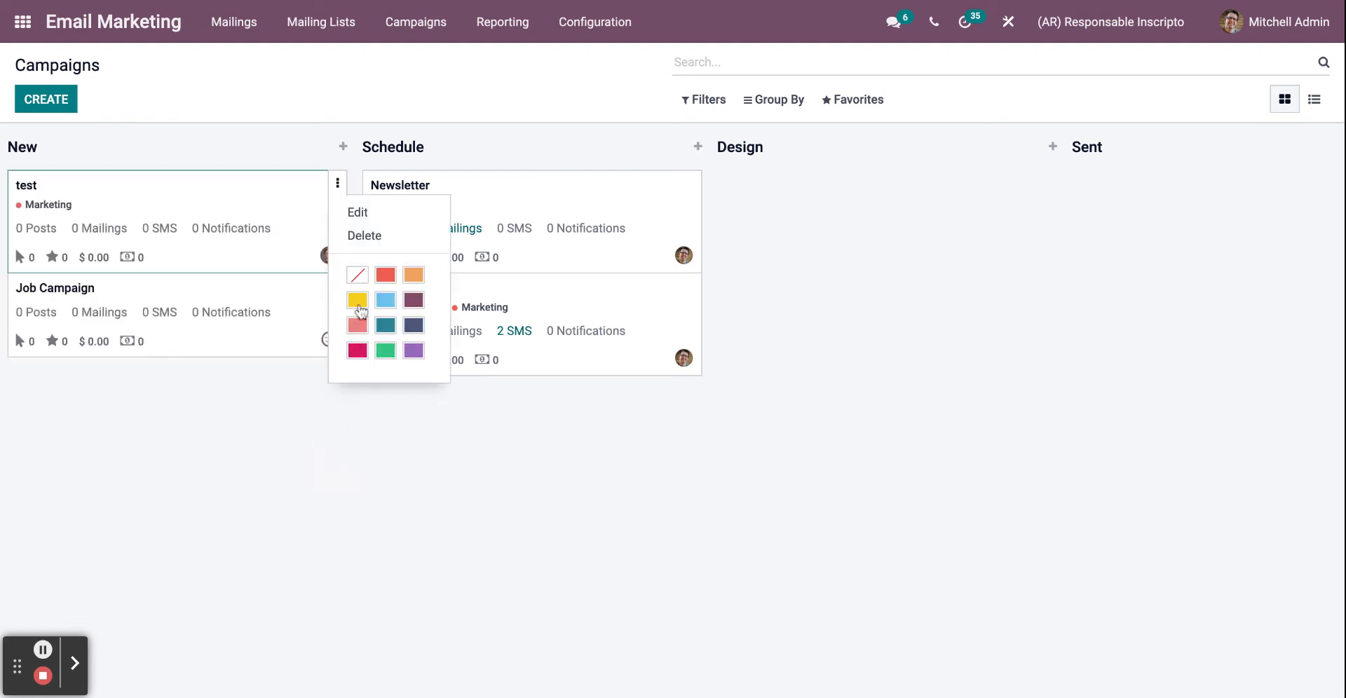
mouse_move(374, 254)
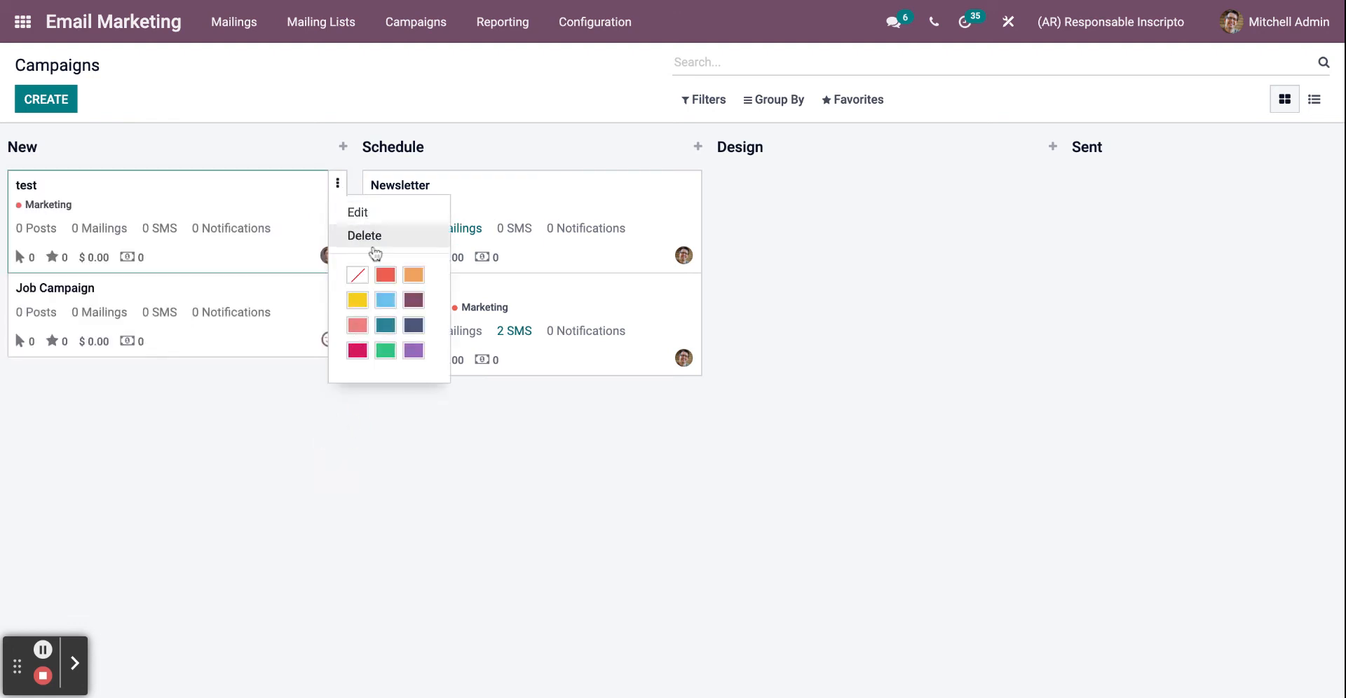
mouse_move(43, 653)
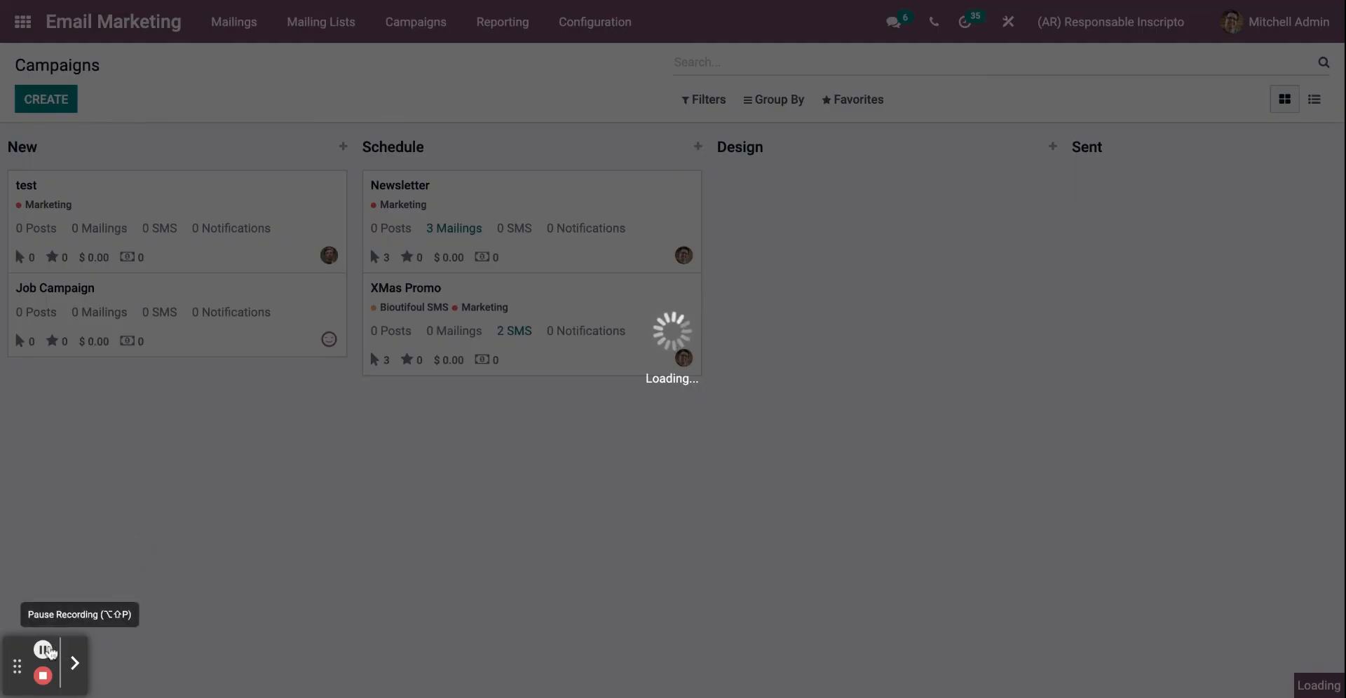
left_click(400, 185)
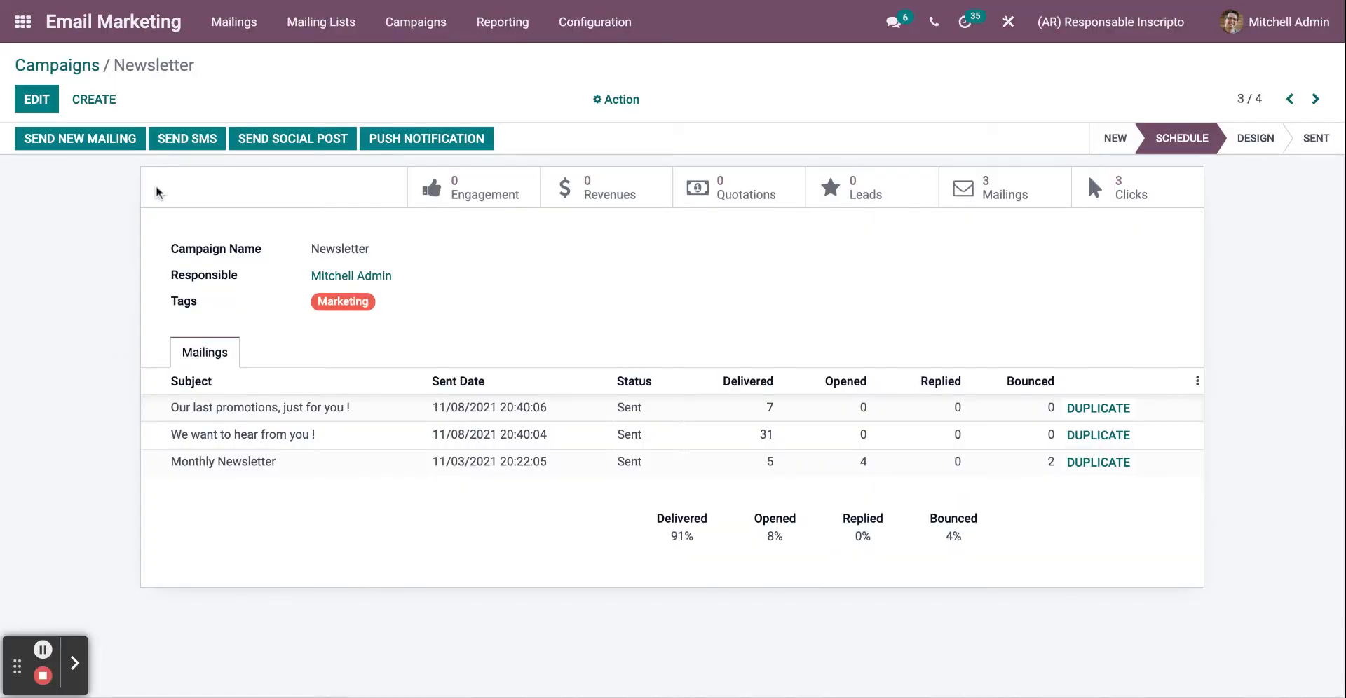
mouse_move(77, 154)
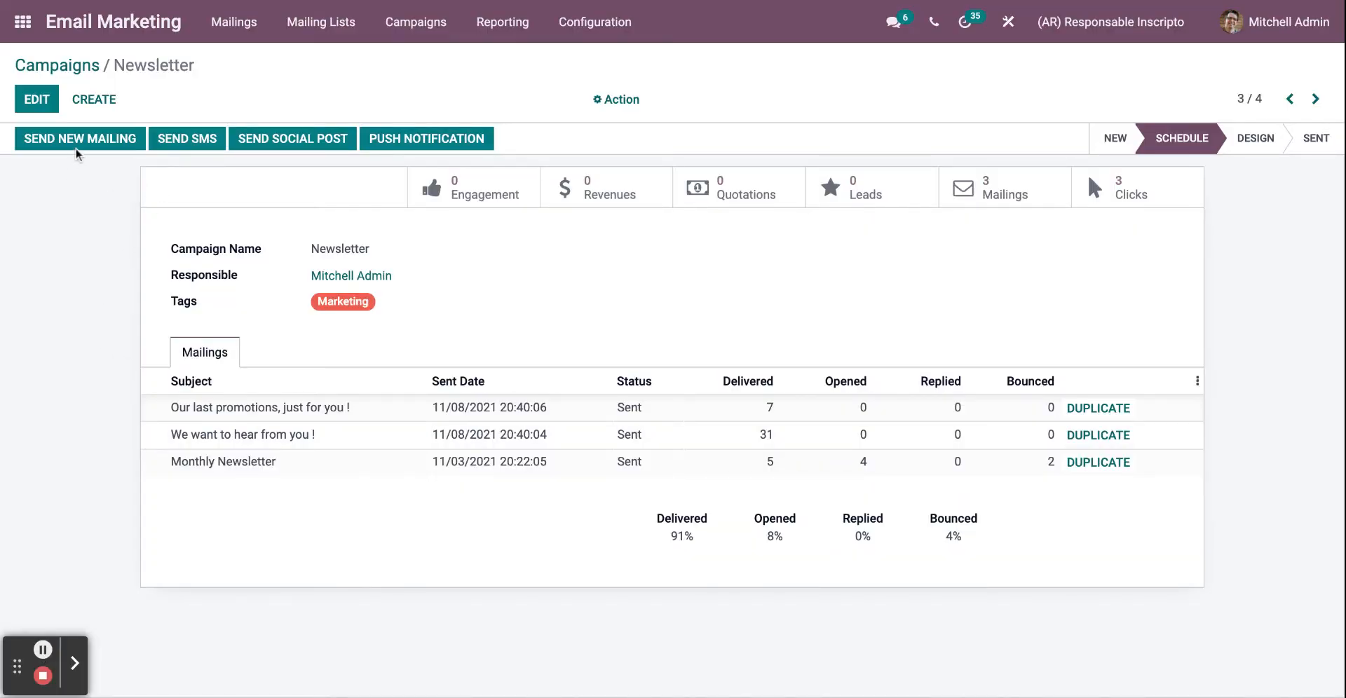
mouse_move(89, 150)
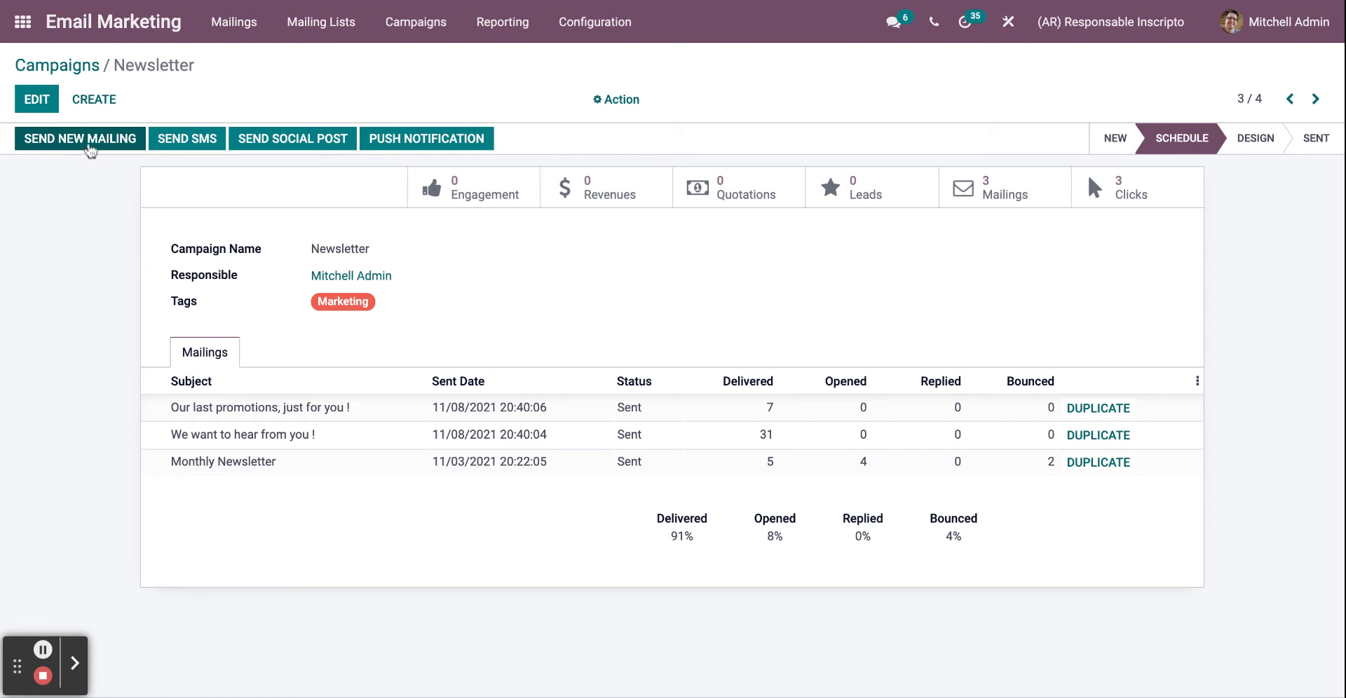
mouse_move(273, 156)
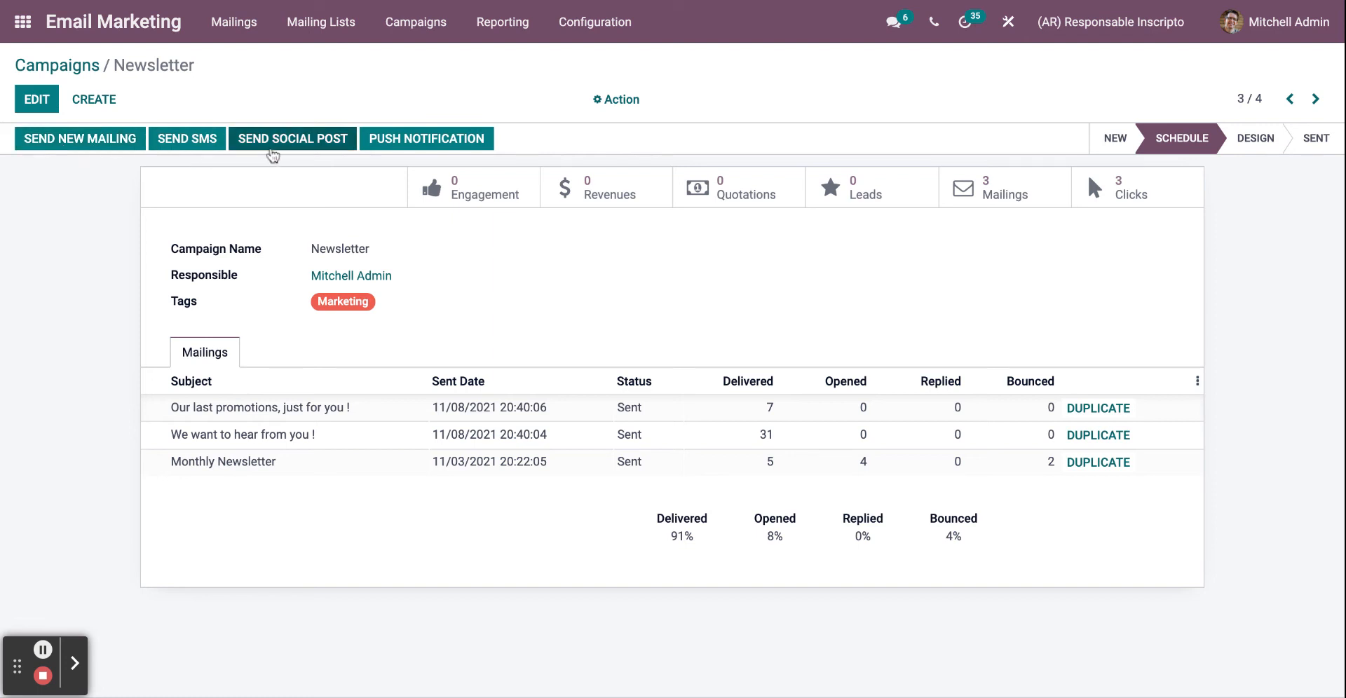
mouse_move(287, 165)
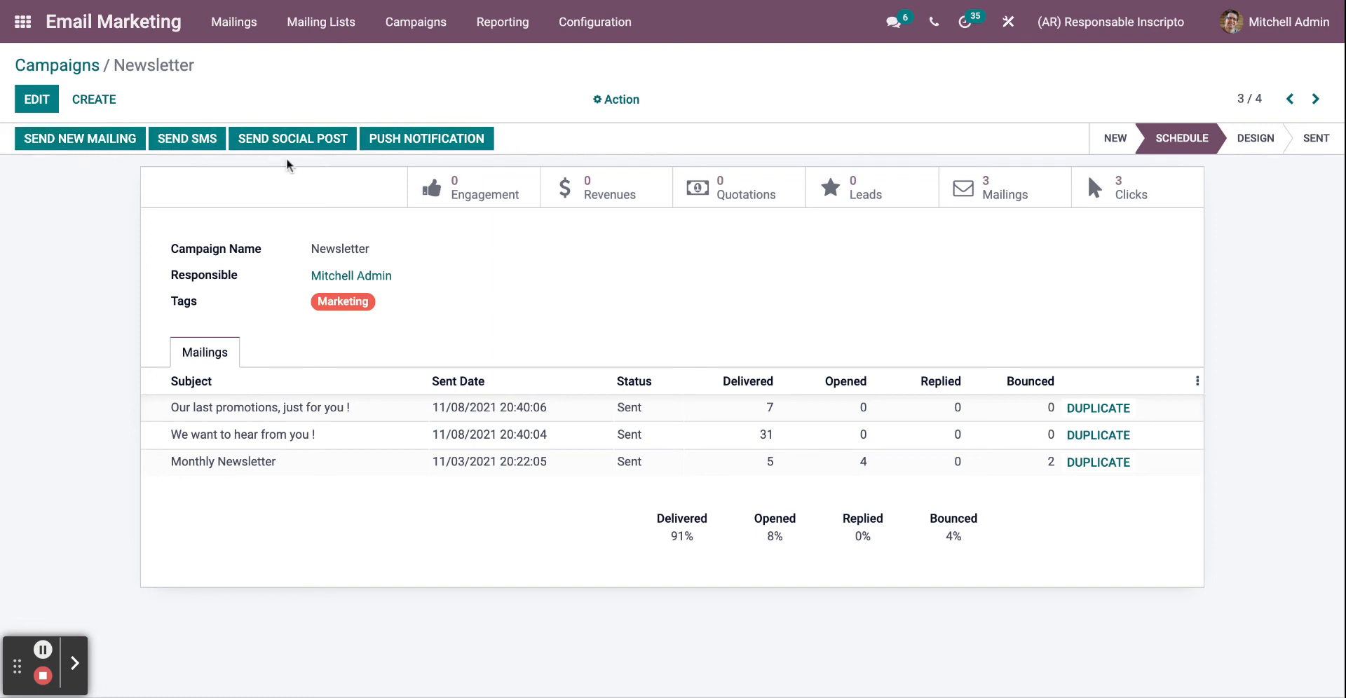
mouse_move(1114, 139)
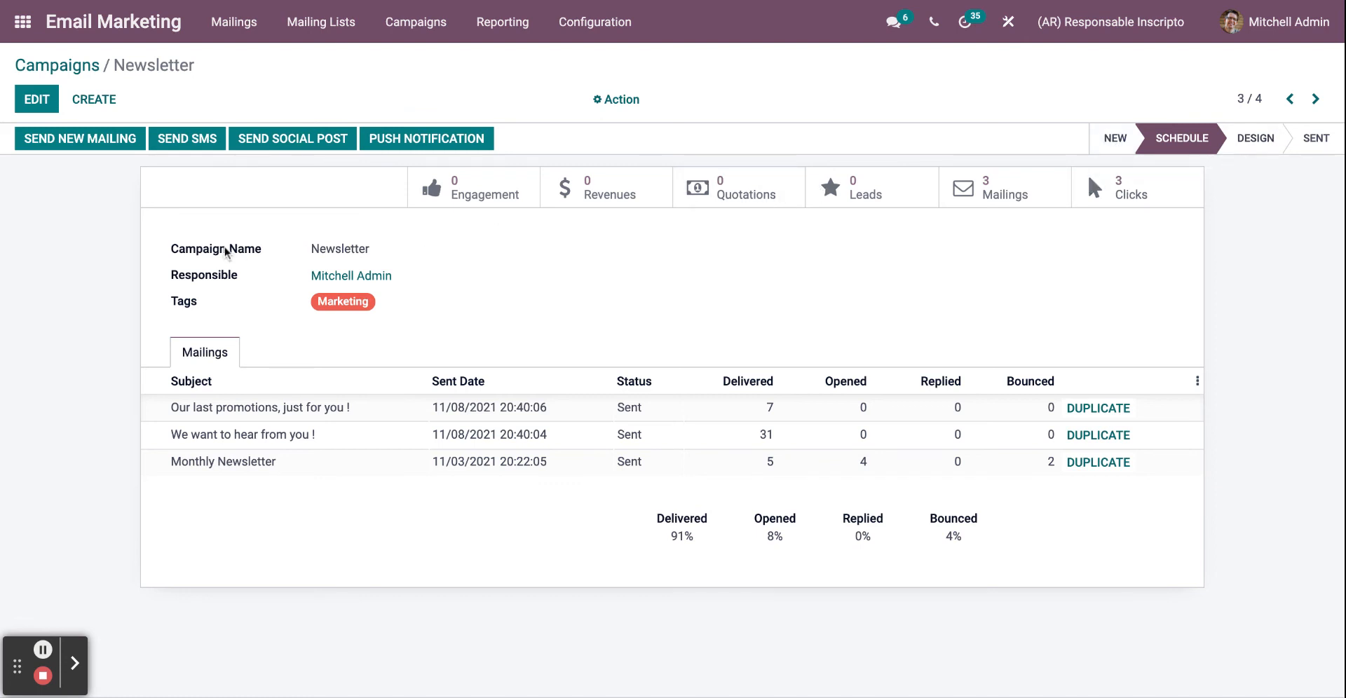
left_click(79, 139)
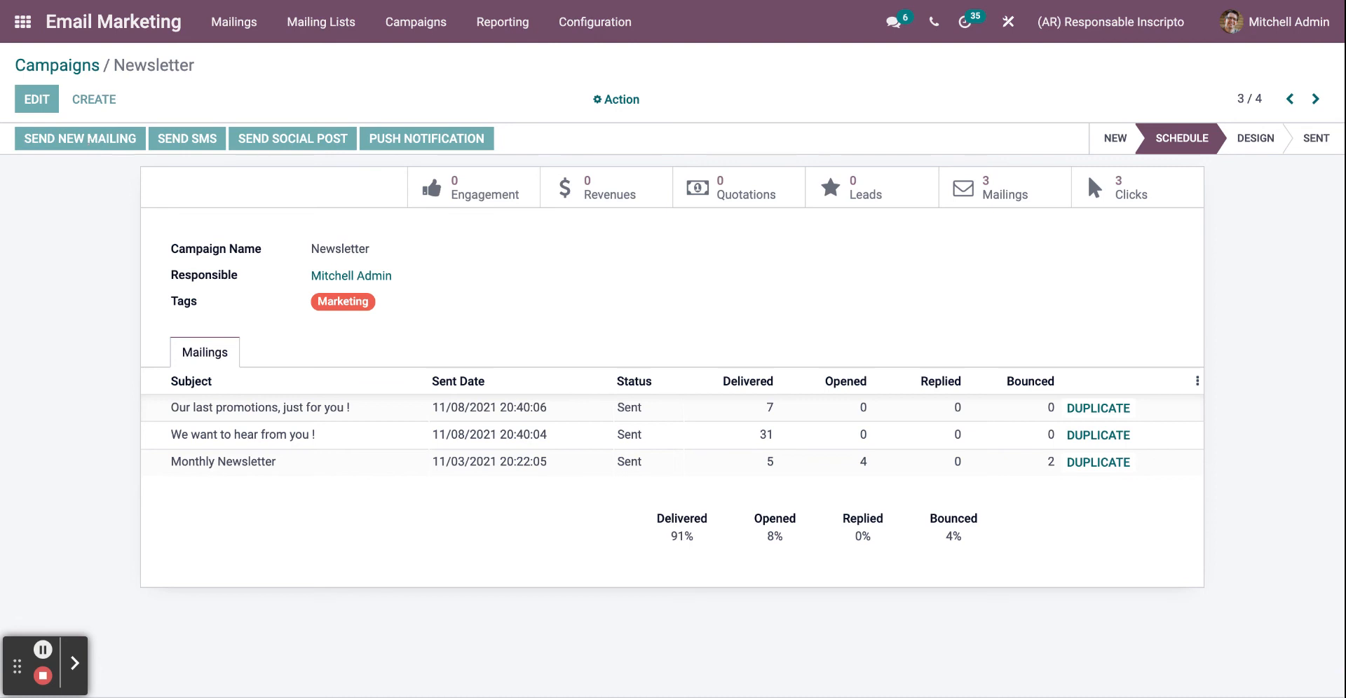
left_click(79, 139)
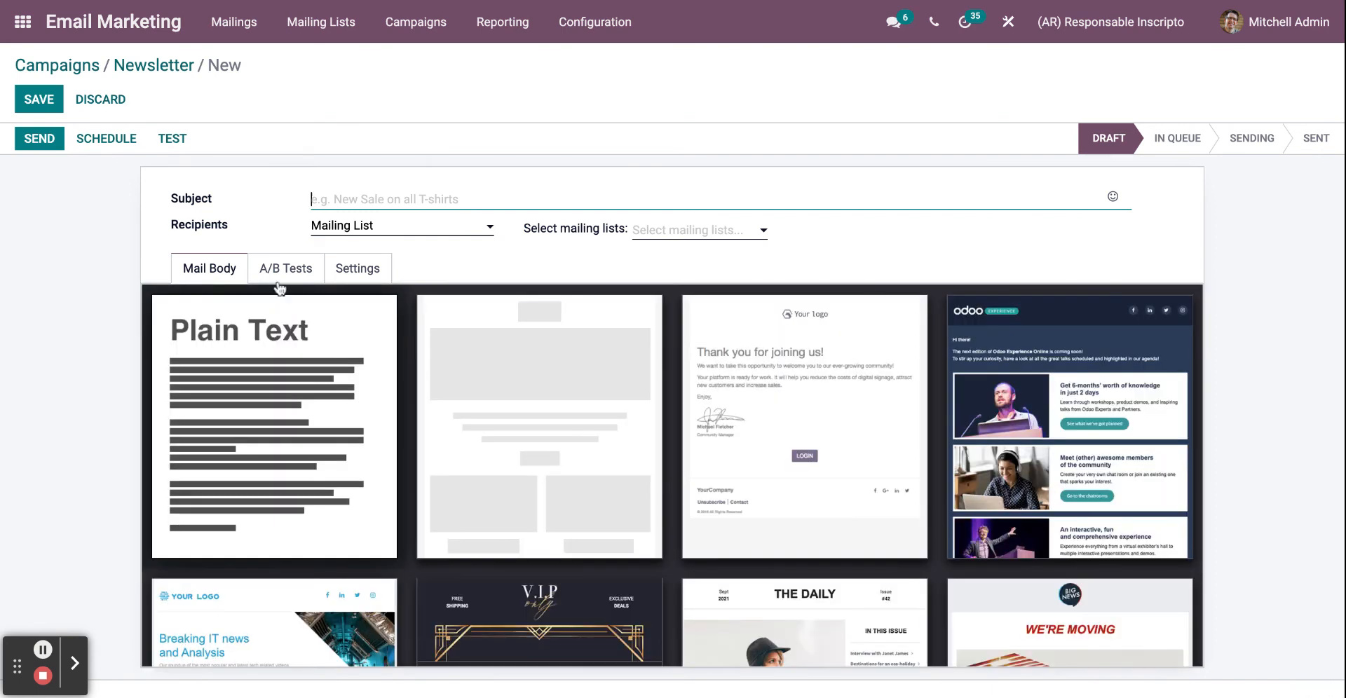
mouse_move(643, 444)
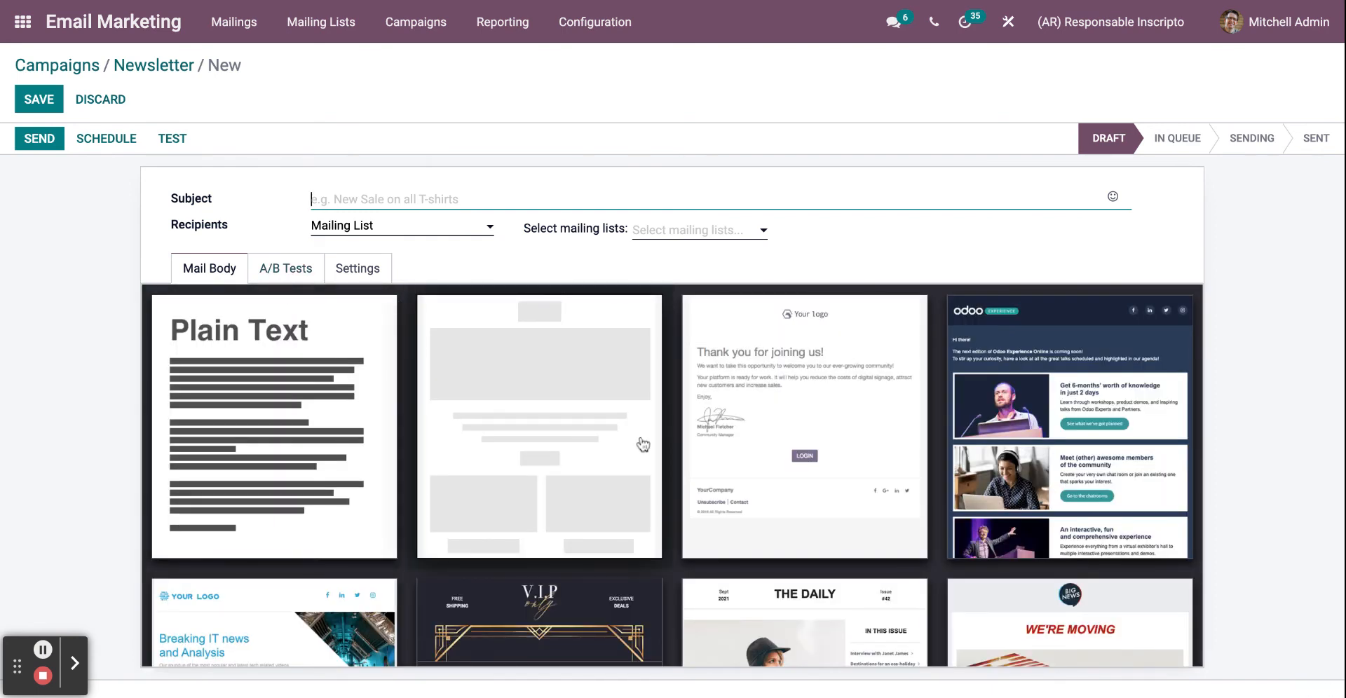
left_click(286, 267)
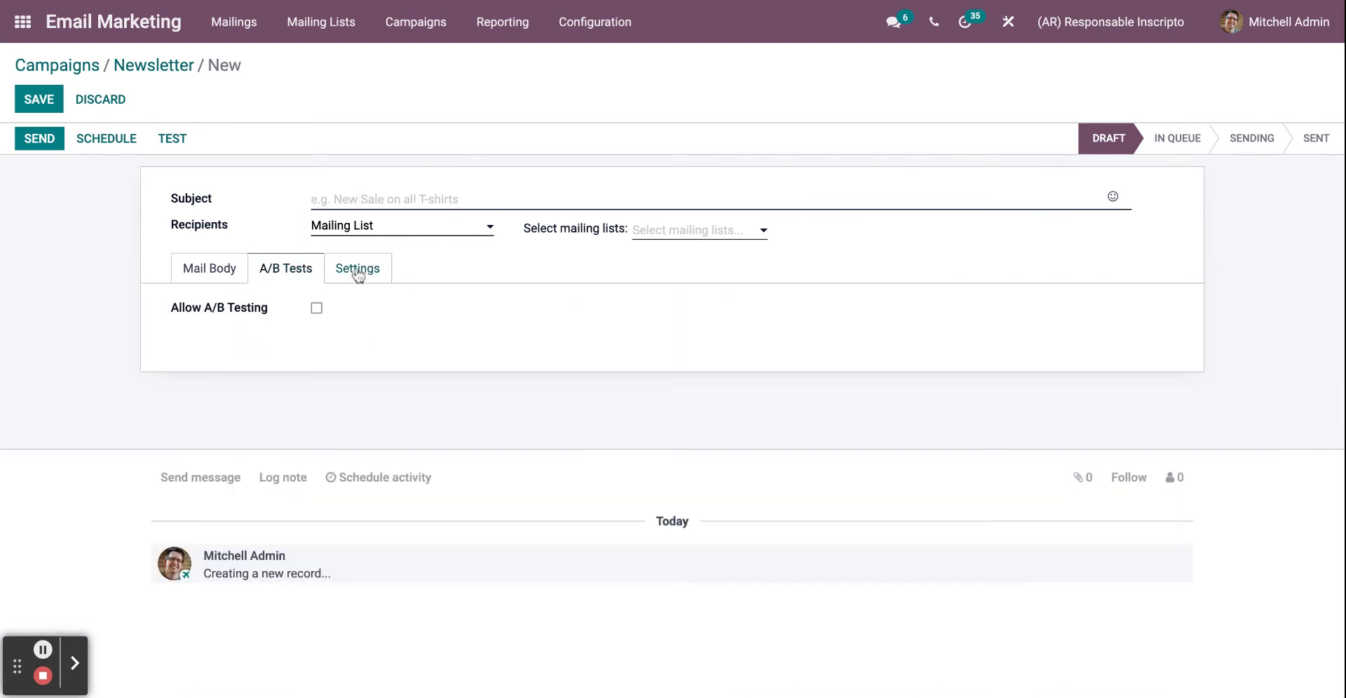
left_click(357, 267)
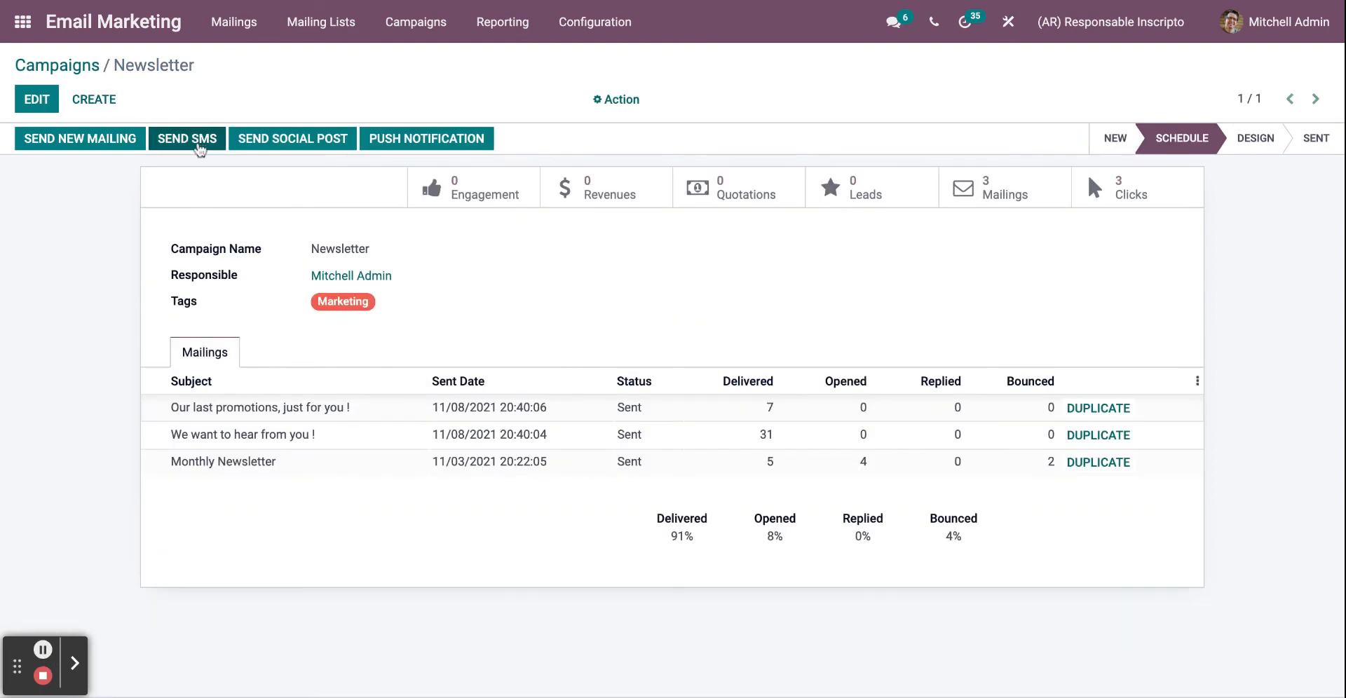
left_click(187, 139)
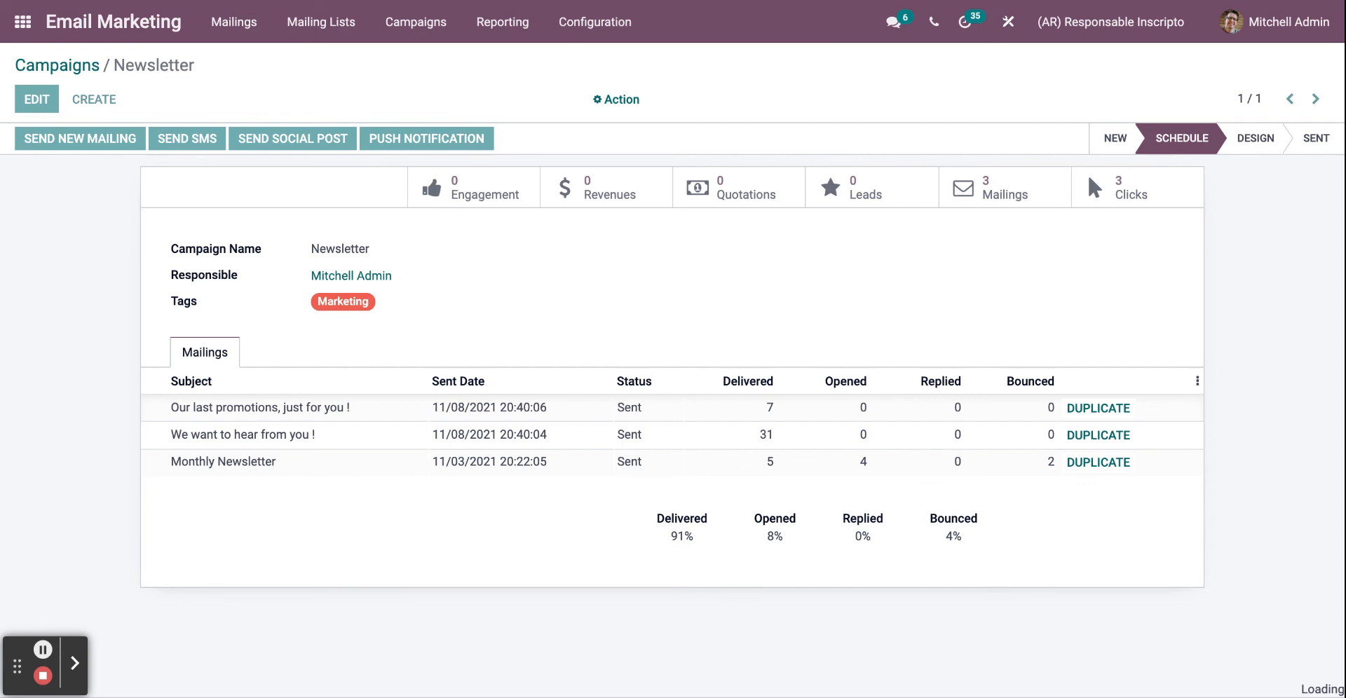
left_click(186, 139)
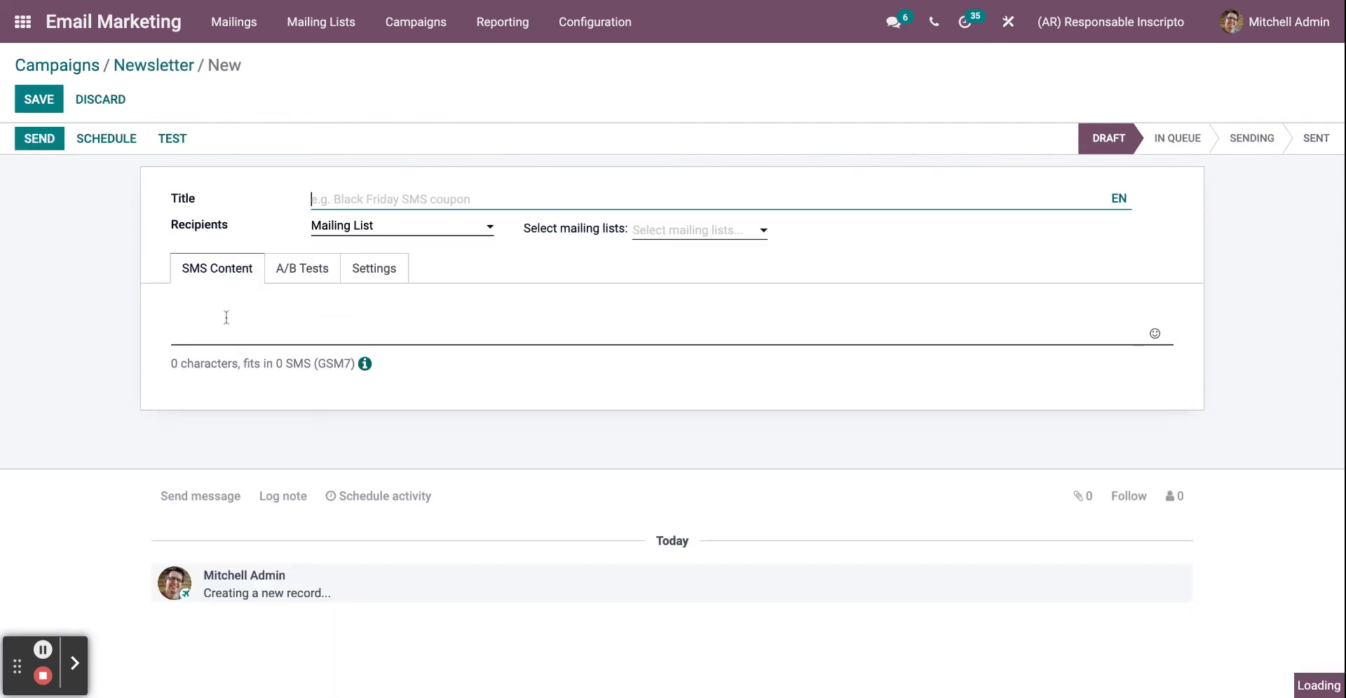
type("tes")
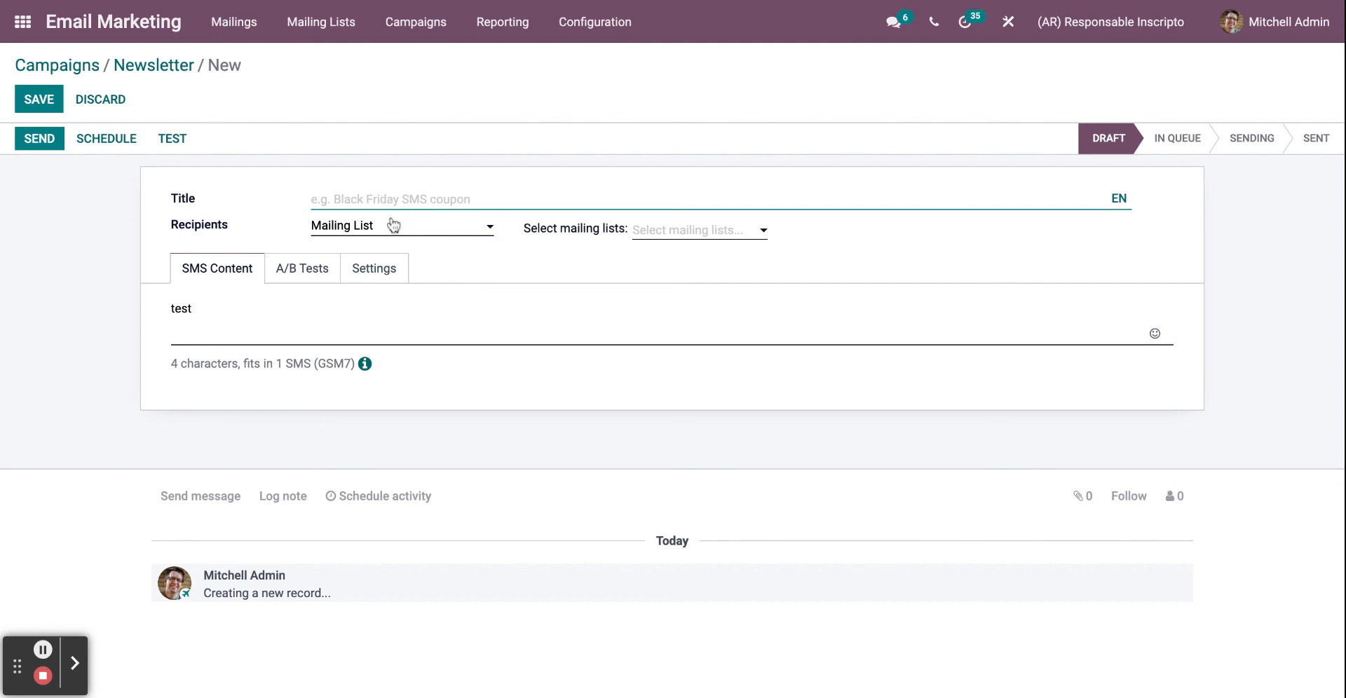
type("ts")
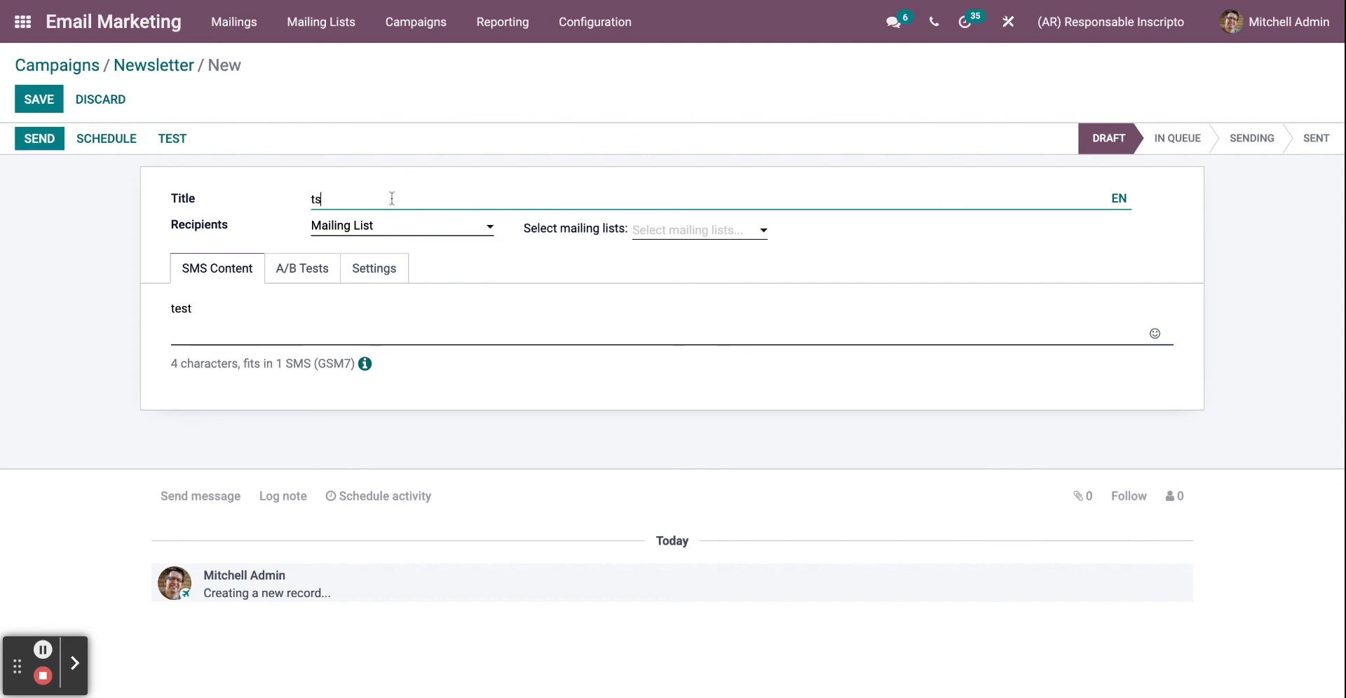
type("est")
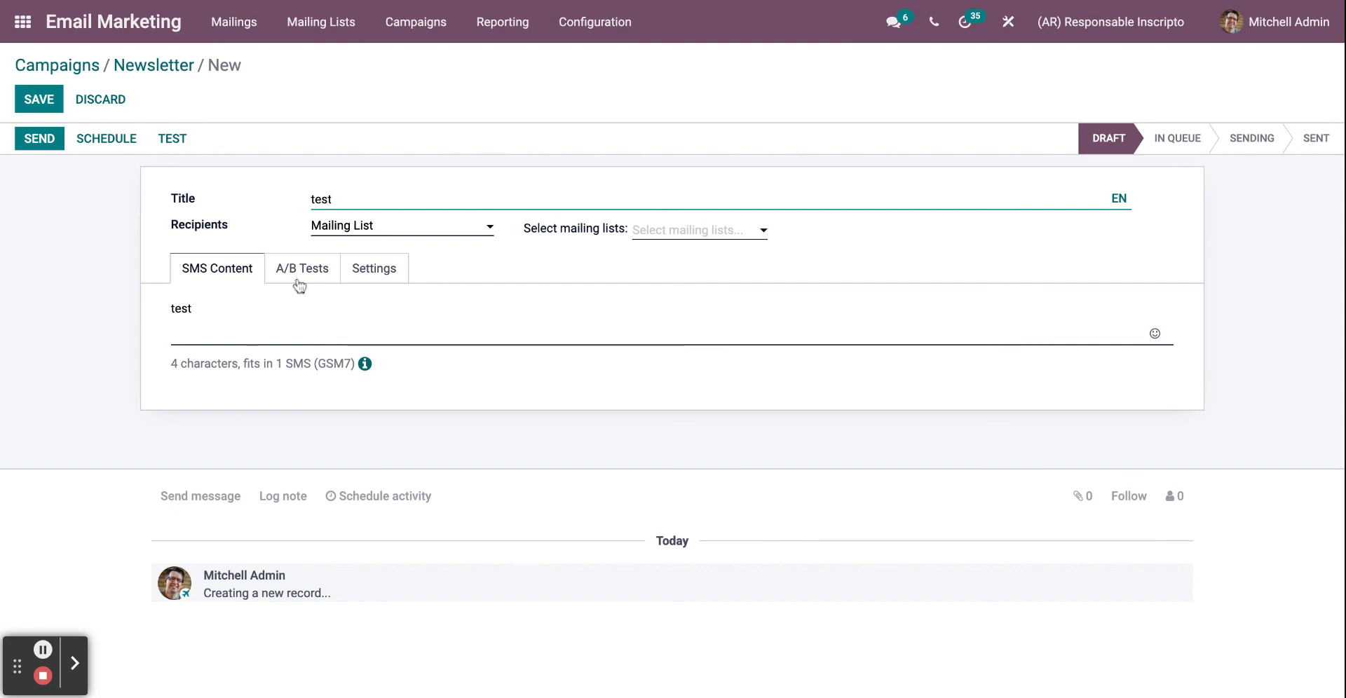
left_click(301, 268)
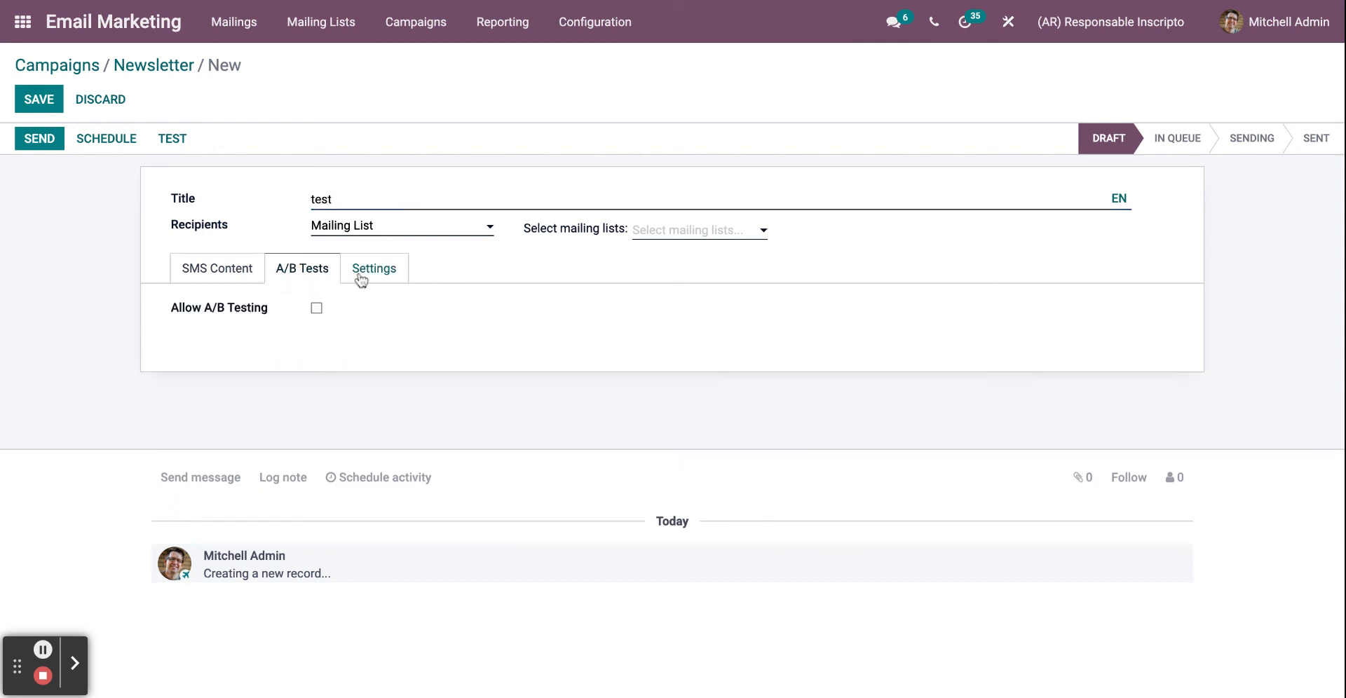
left_click(373, 268)
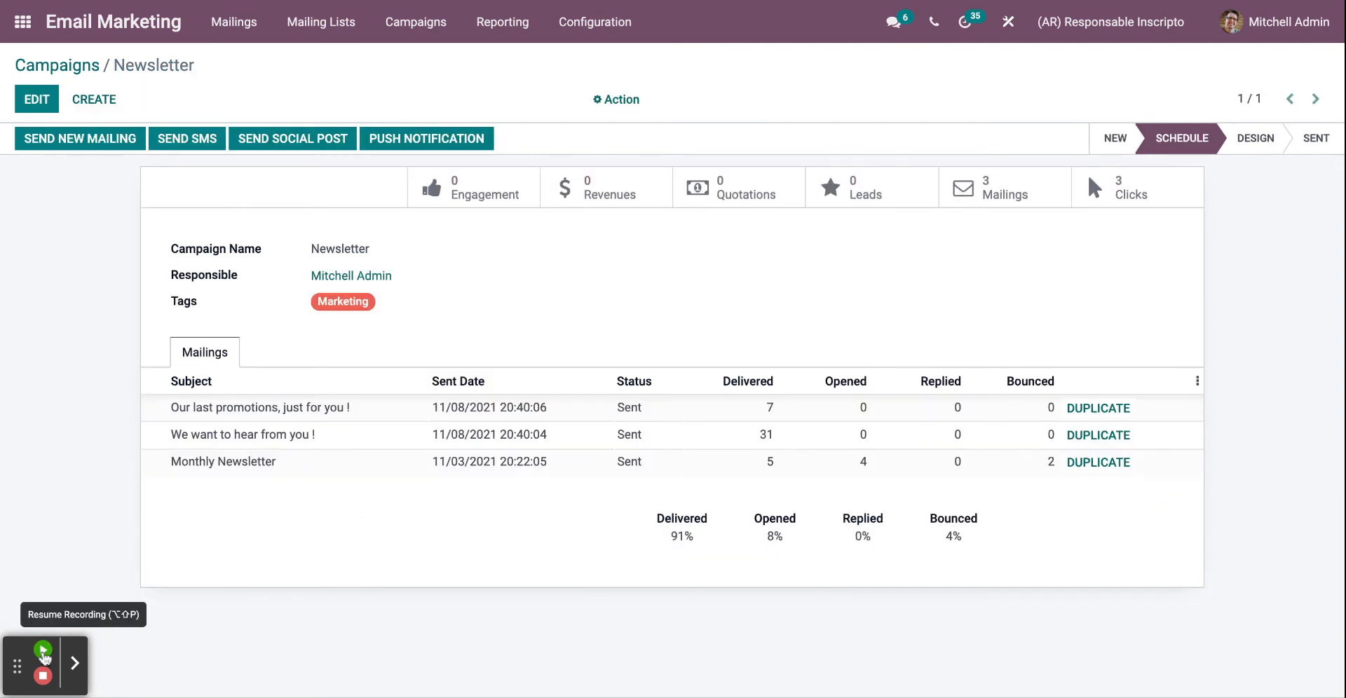
left_click(42, 650)
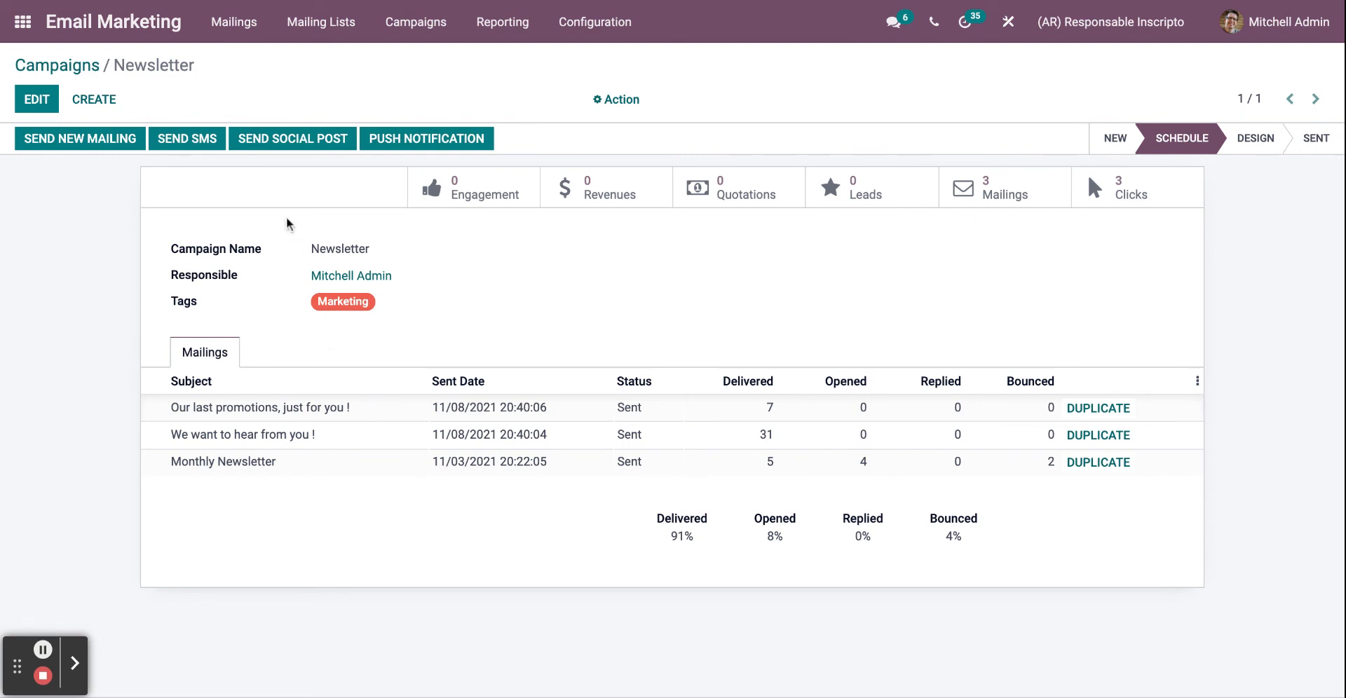
mouse_move(118, 197)
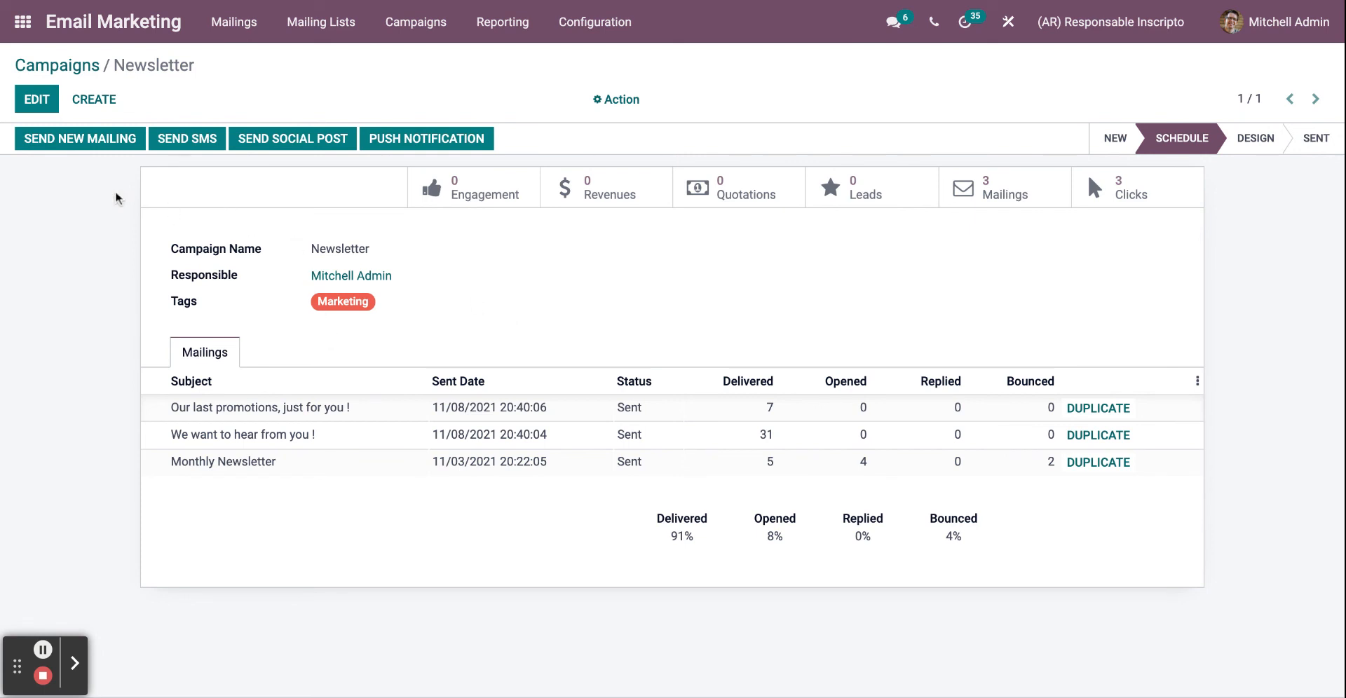
left_click(36, 98)
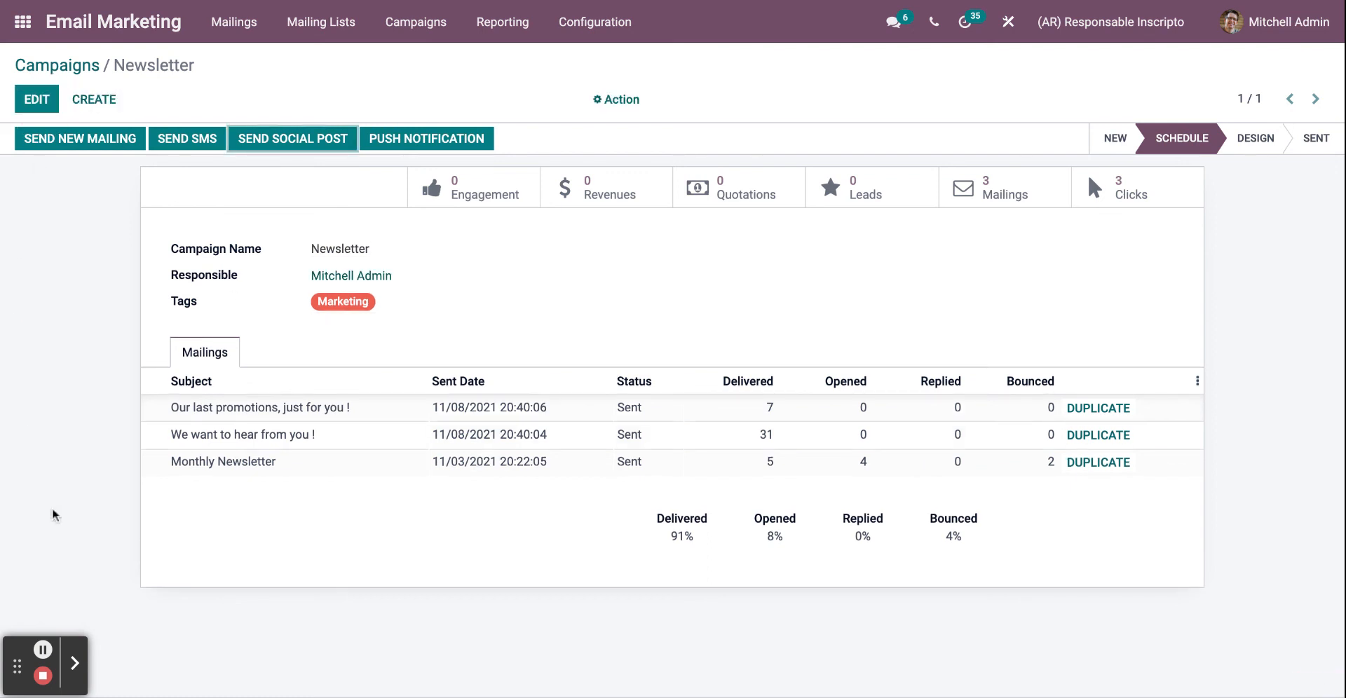
mouse_move(44, 650)
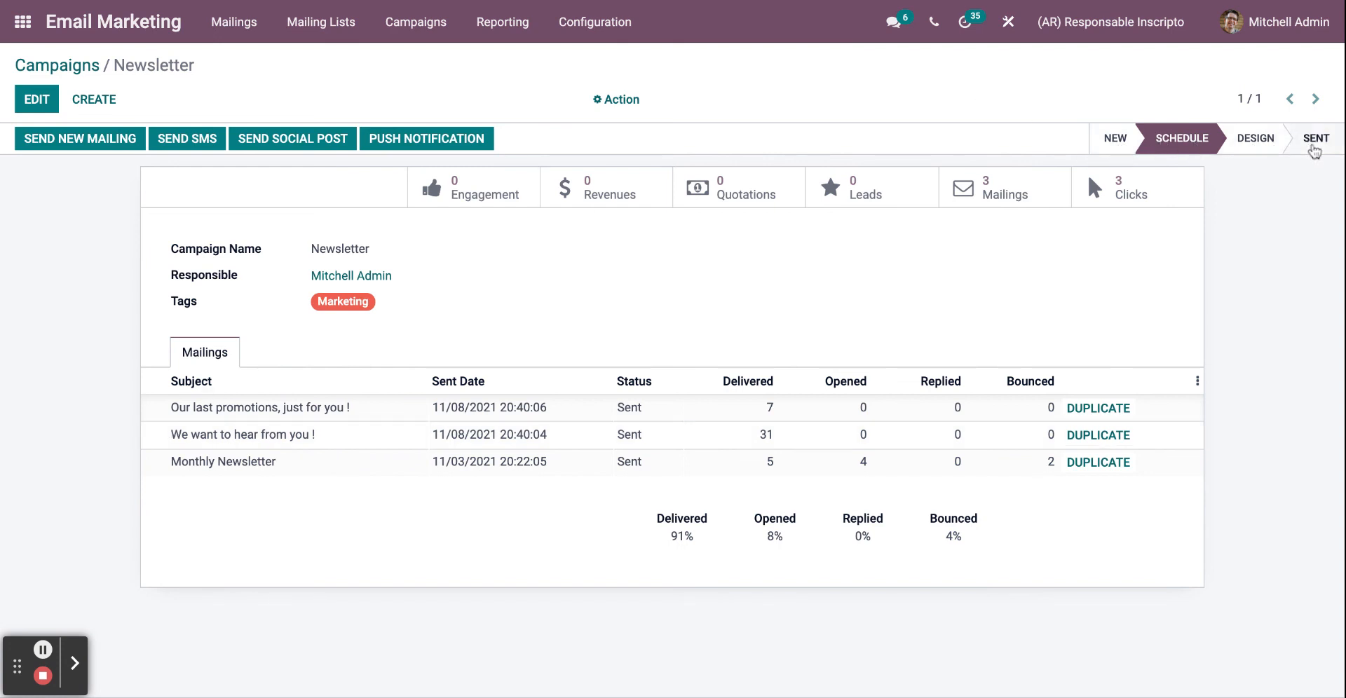
mouse_move(1012, 72)
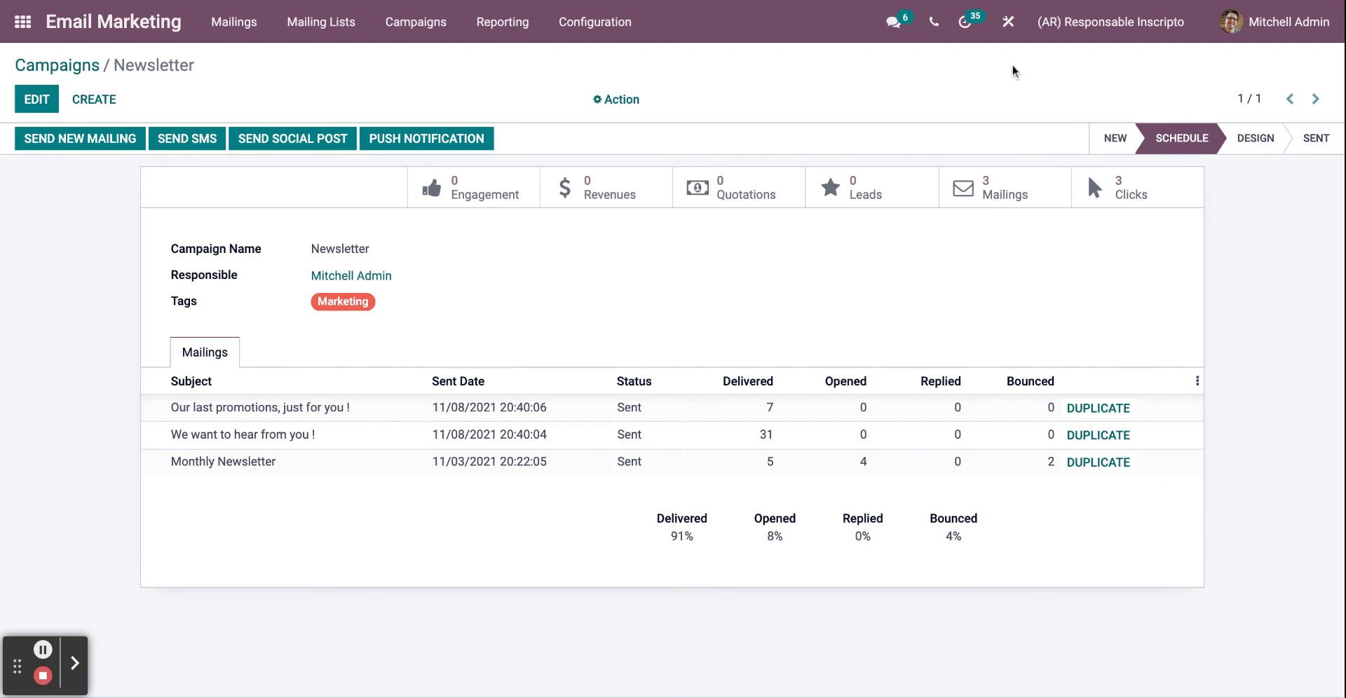
mouse_move(277, 328)
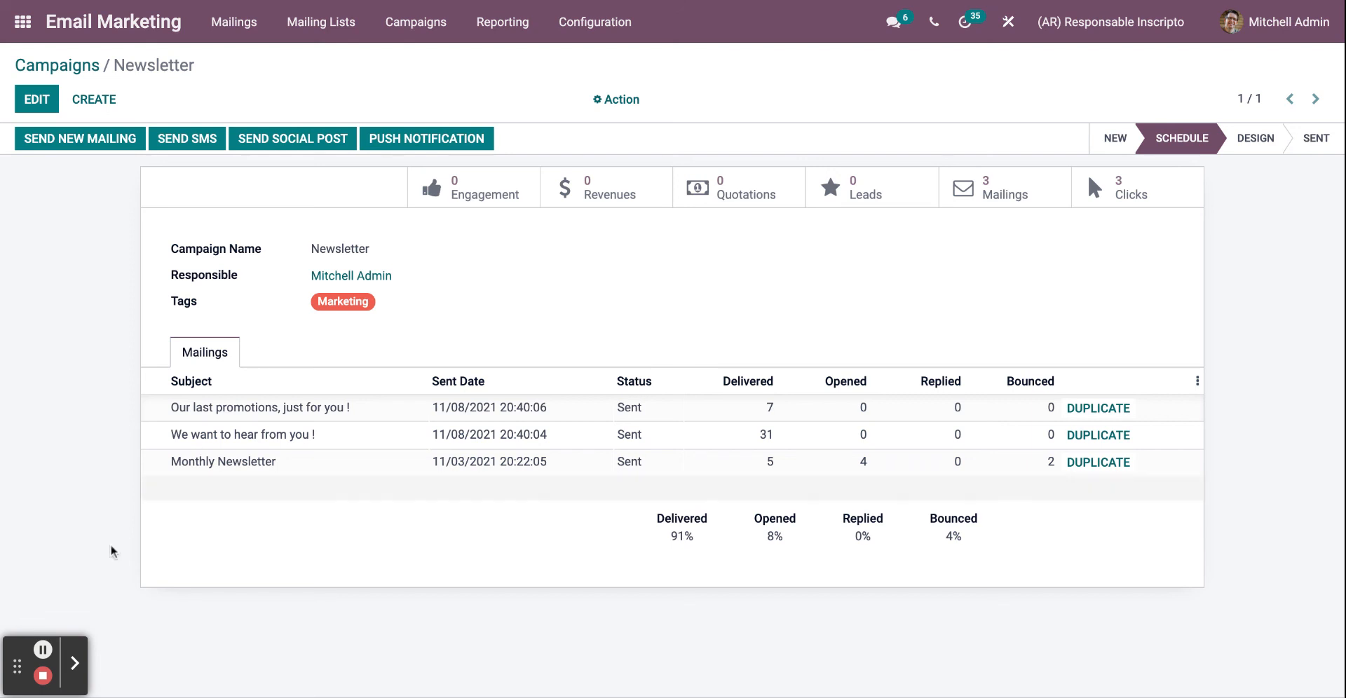
mouse_move(61, 410)
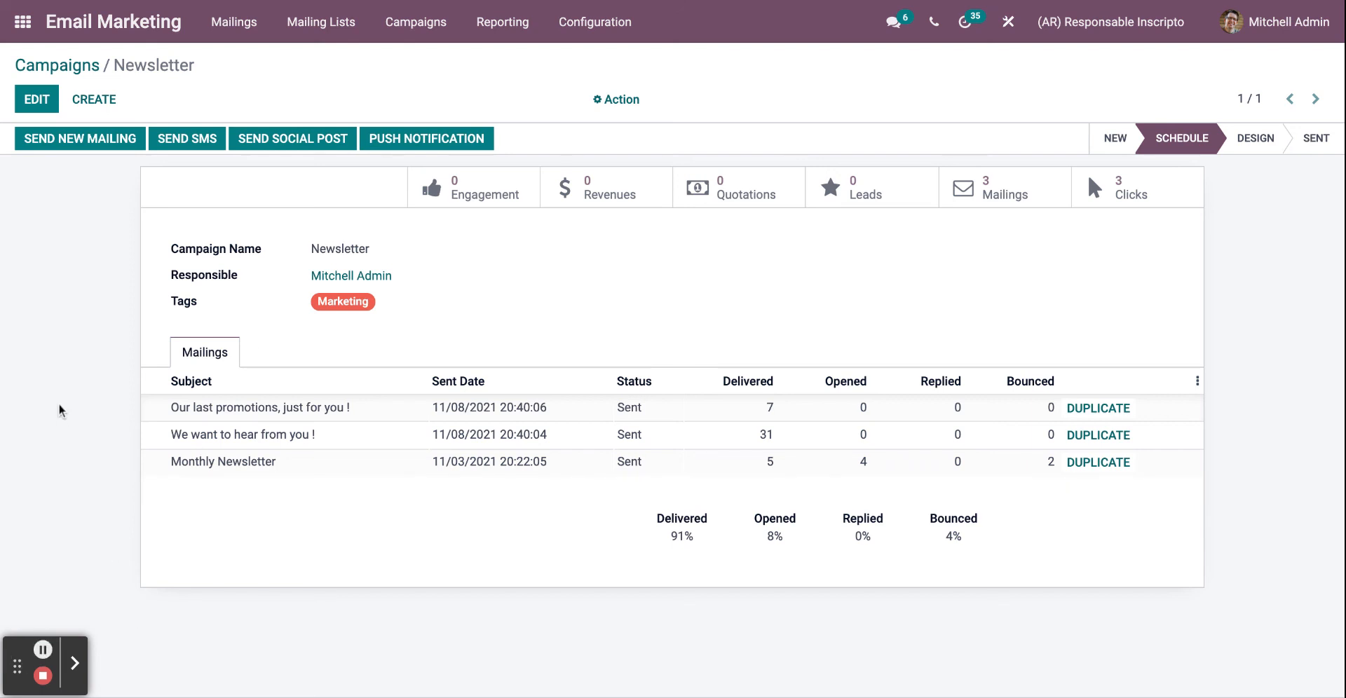
mouse_move(333, 258)
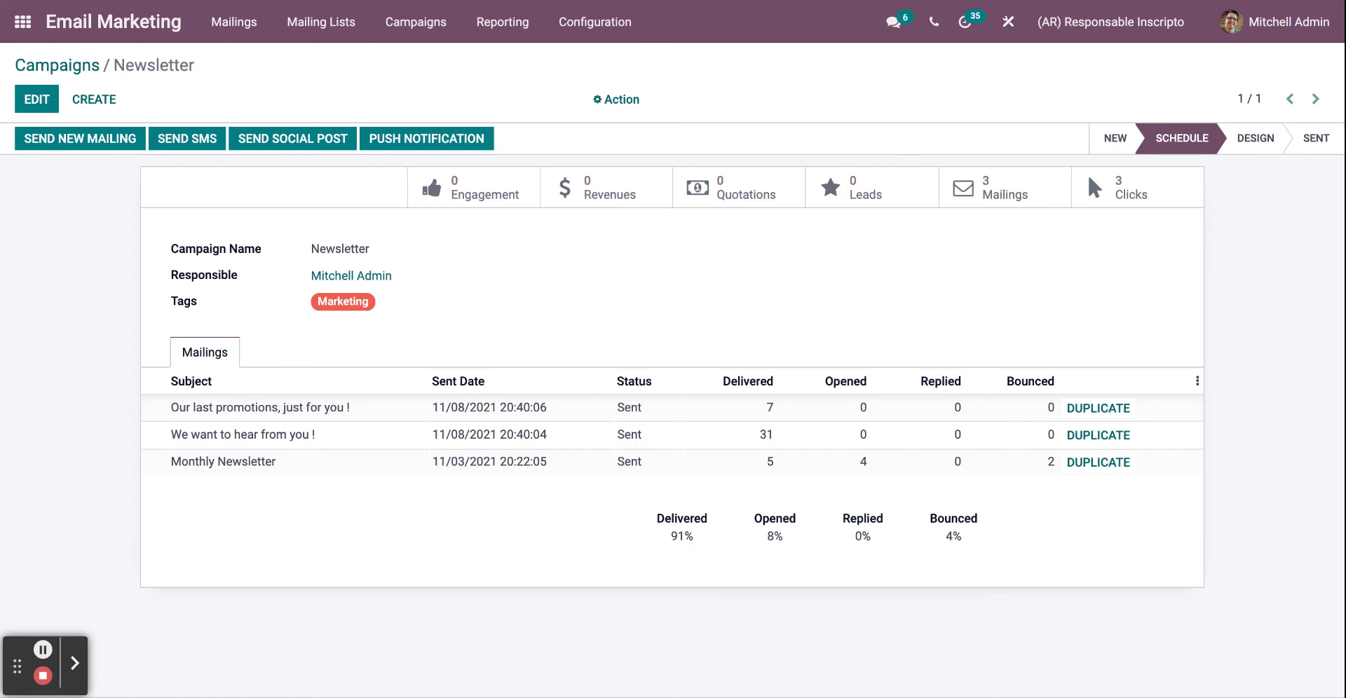
mouse_move(215, 160)
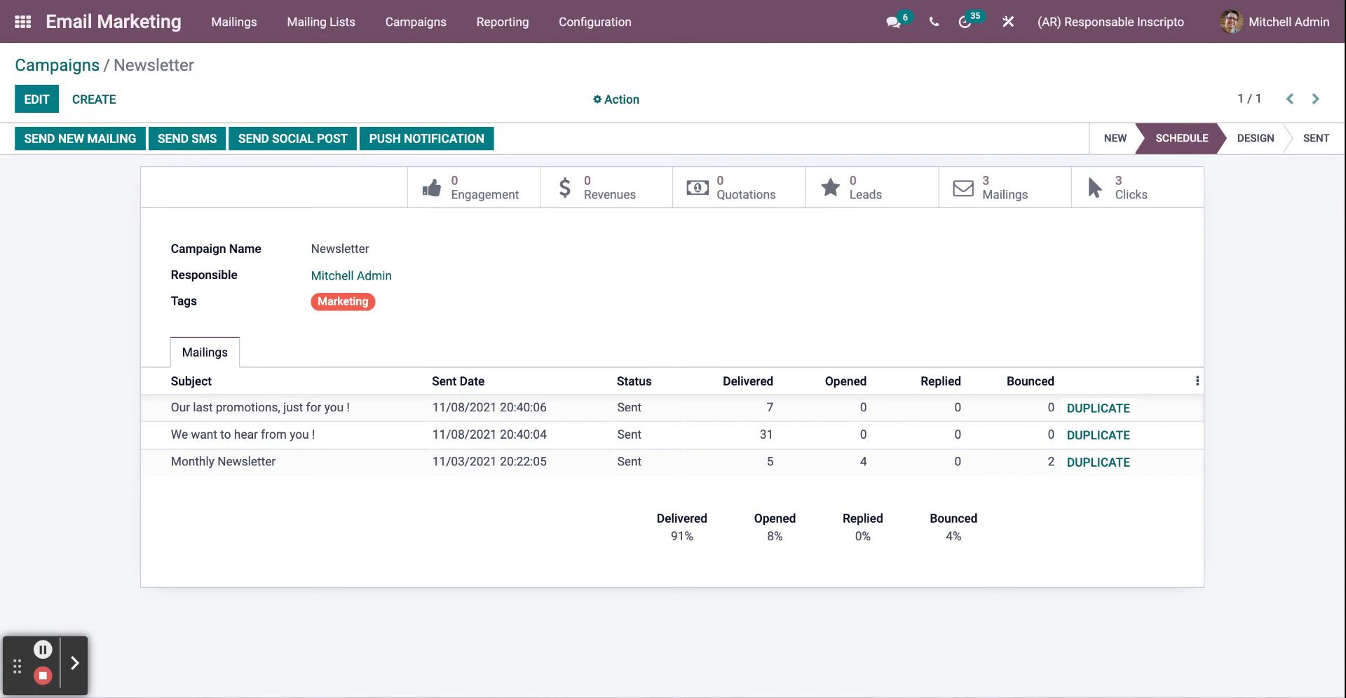
left_click(43, 649)
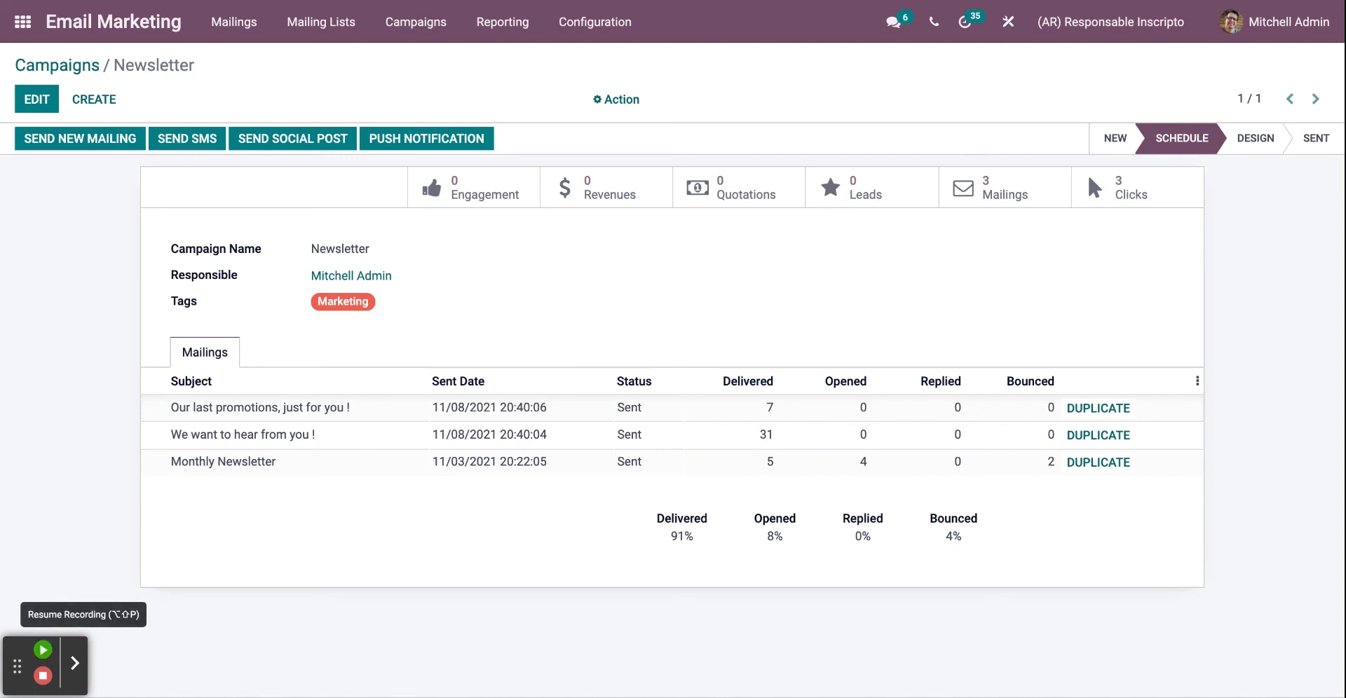
left_click(43, 649)
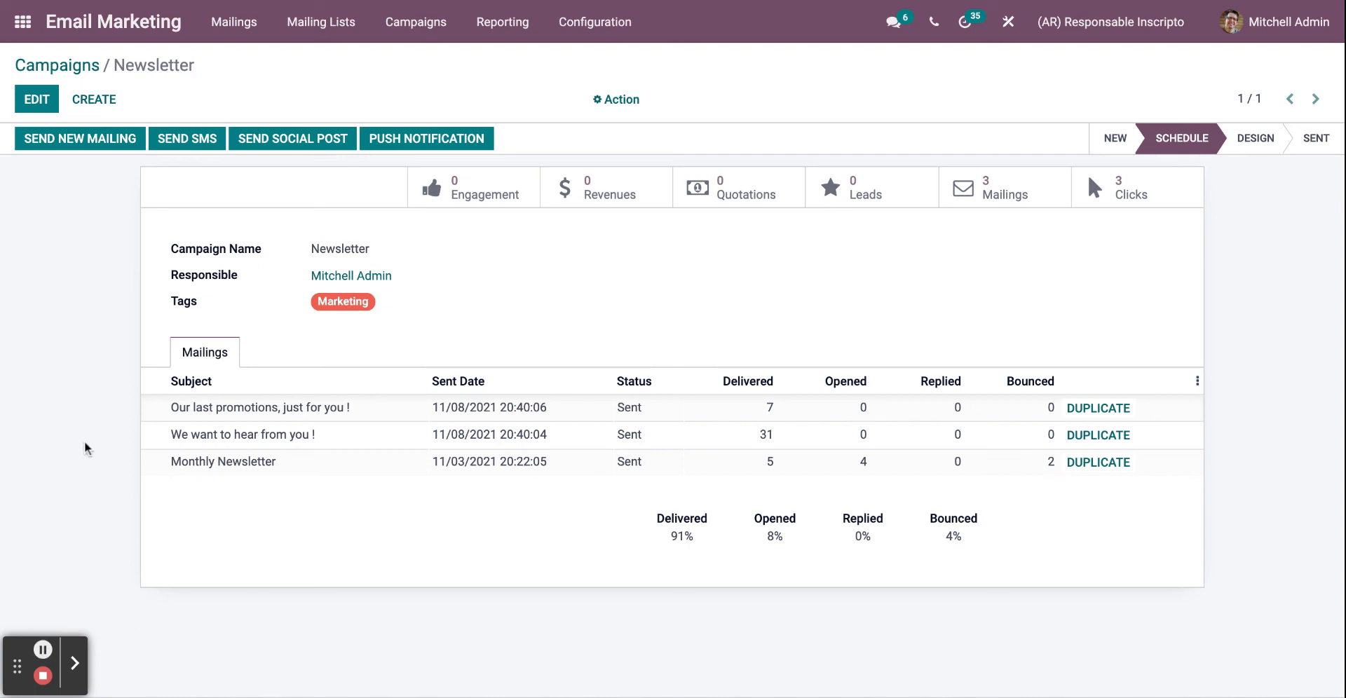
mouse_move(90, 530)
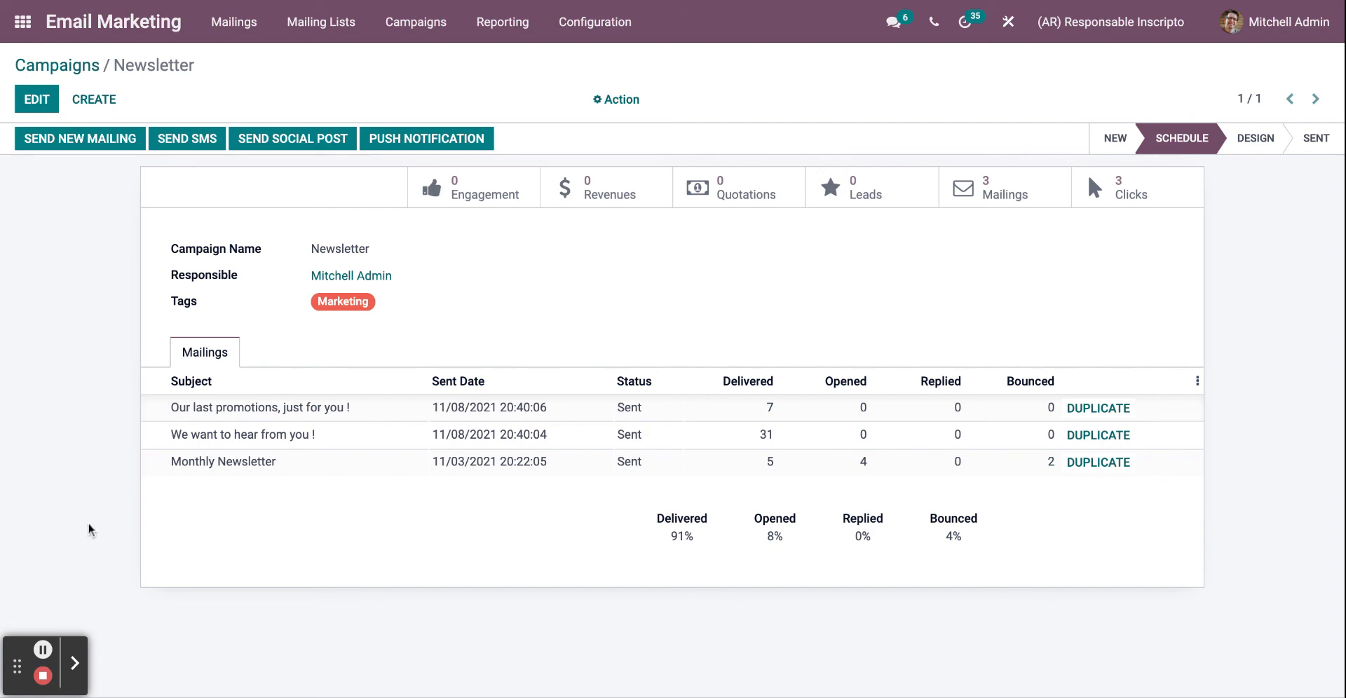